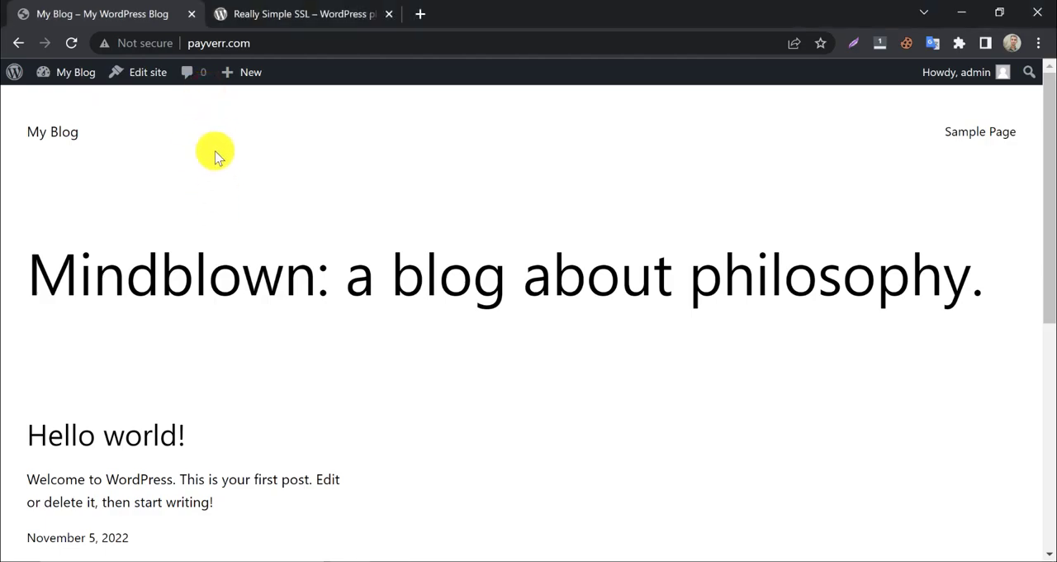
Check the site's connection security details and browse the Really Simple SSL Pro page
click(141, 43)
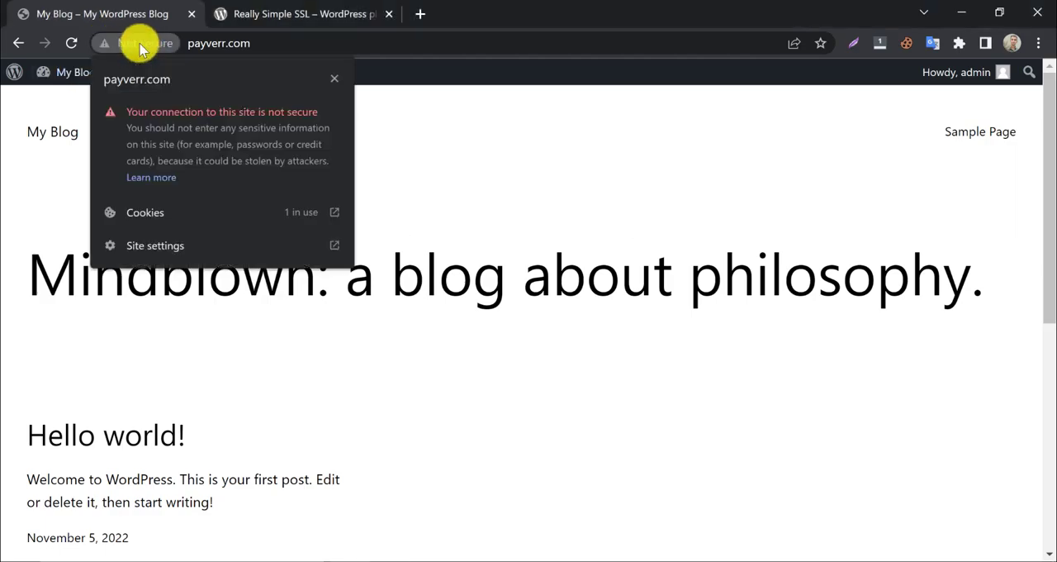
click(367, 139)
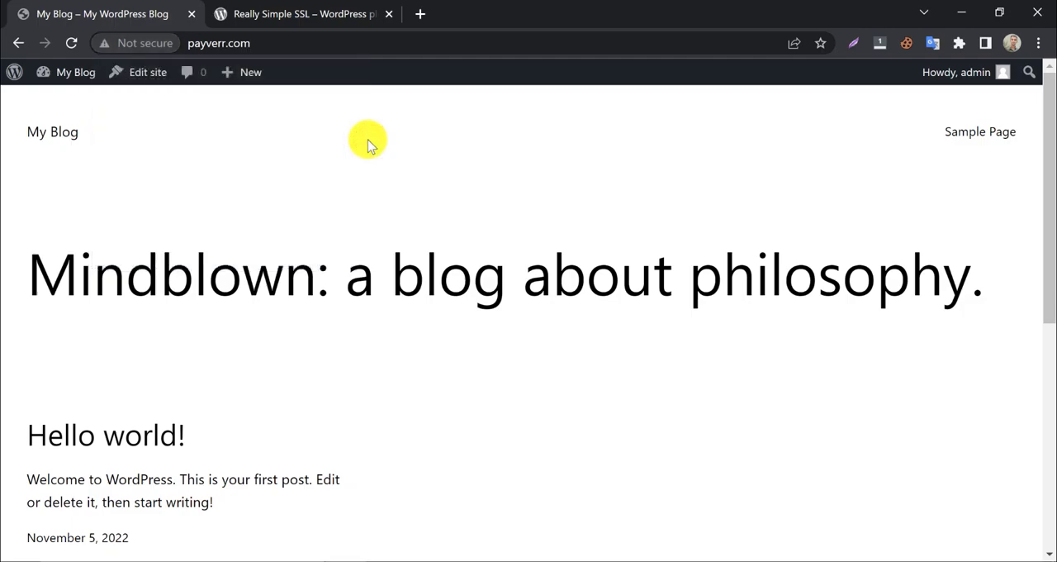
click(297, 14)
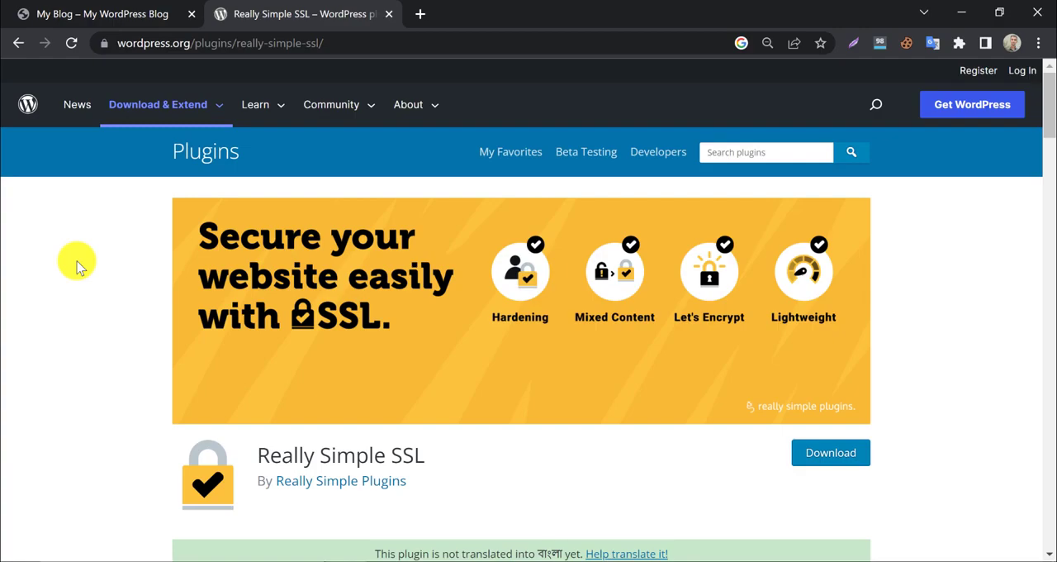
scroll(down, 3)
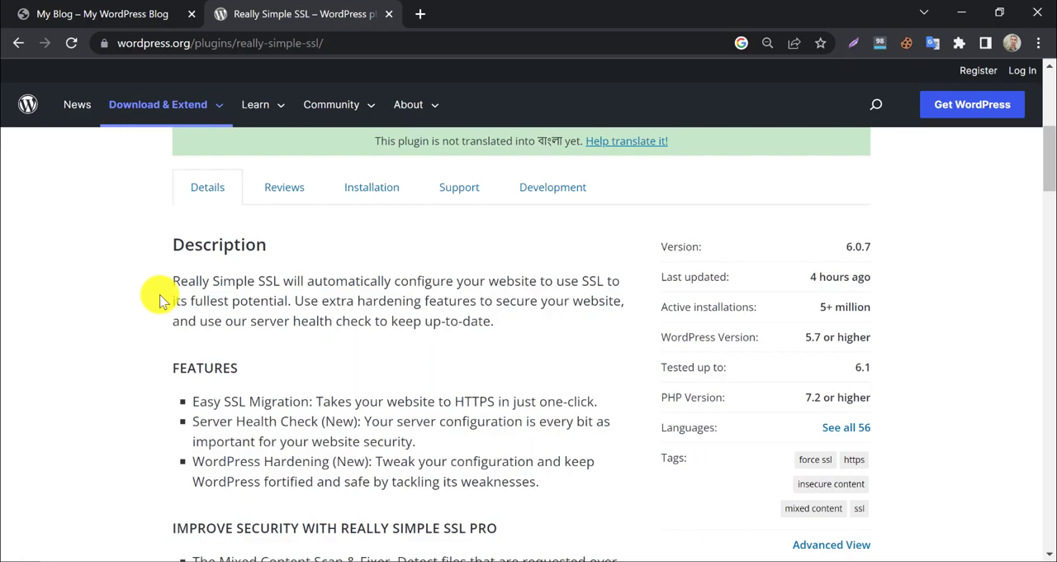
scroll(down, 3)
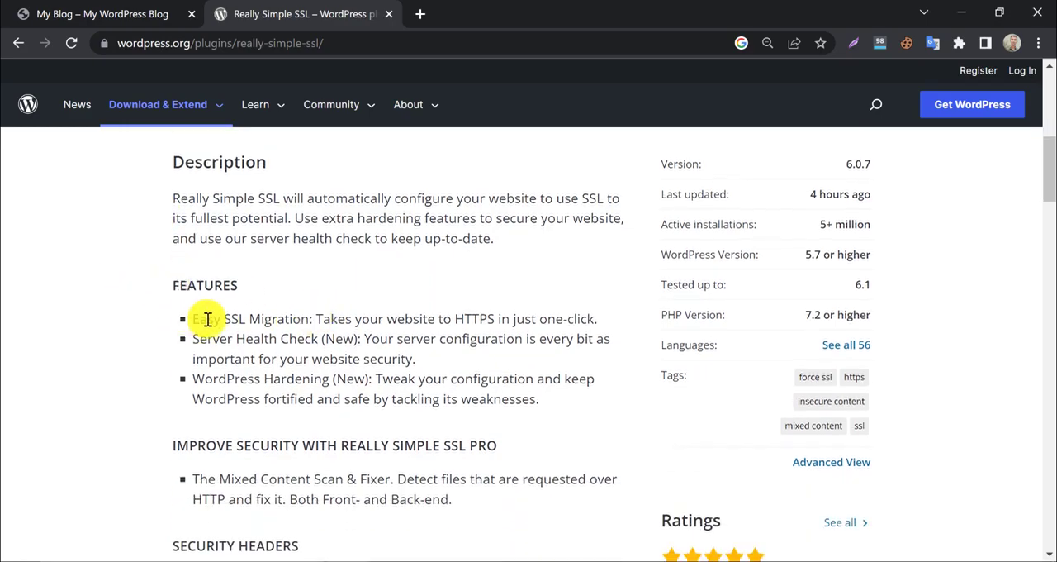
mouse_move(149, 320)
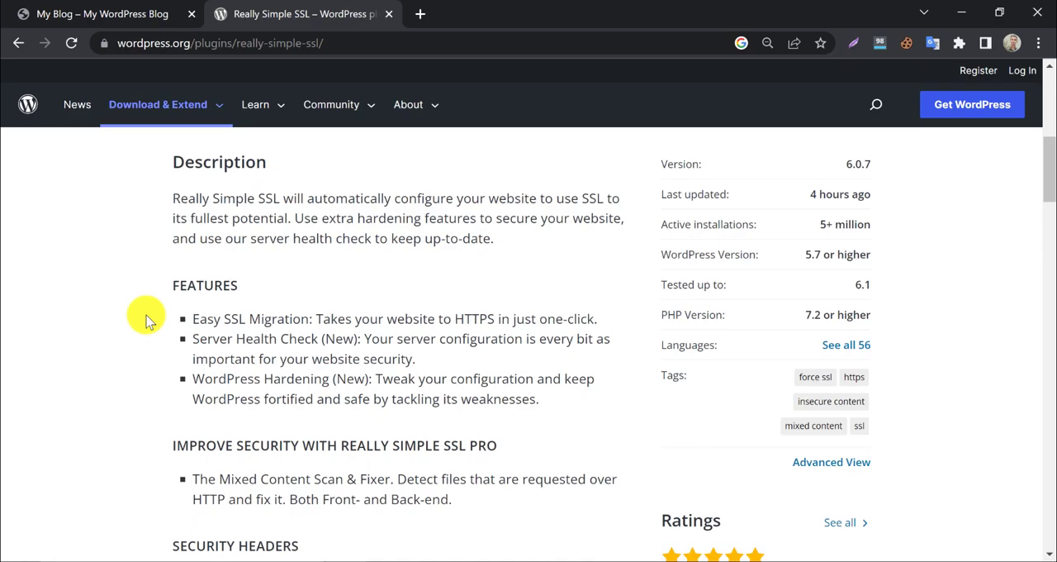
mouse_move(146, 320)
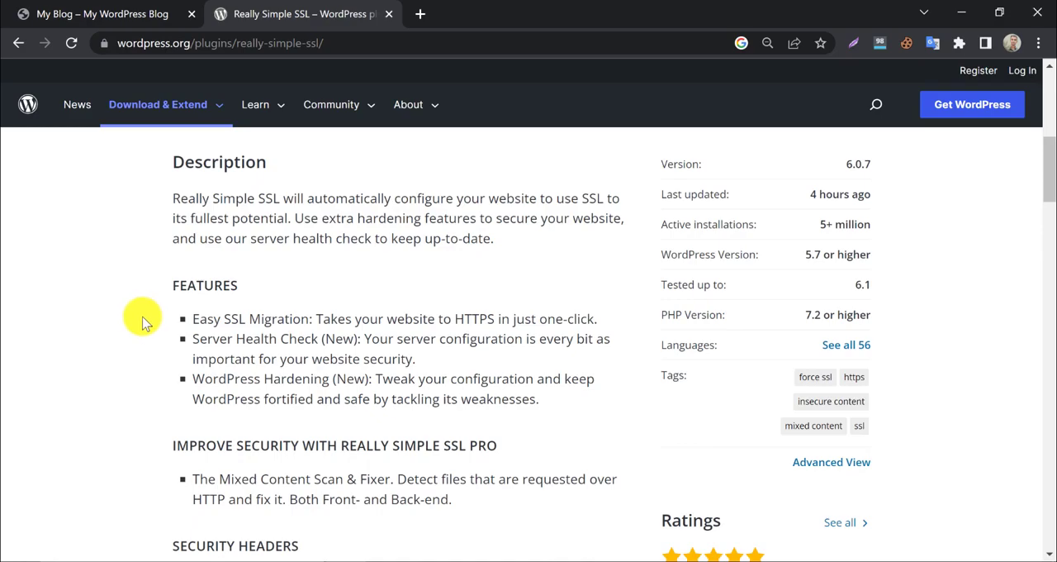
scroll(down, 3)
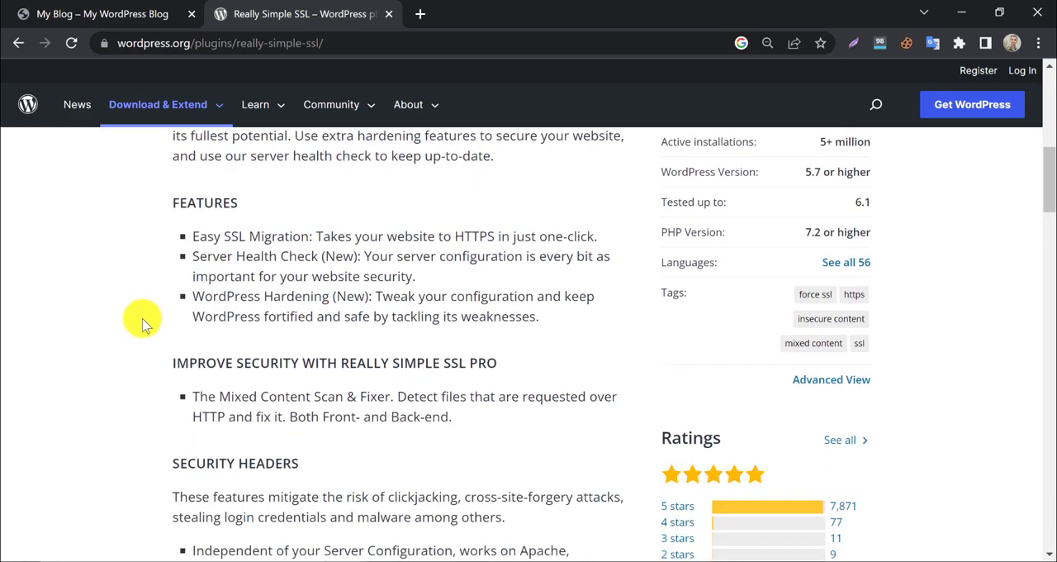
scroll(down, 3)
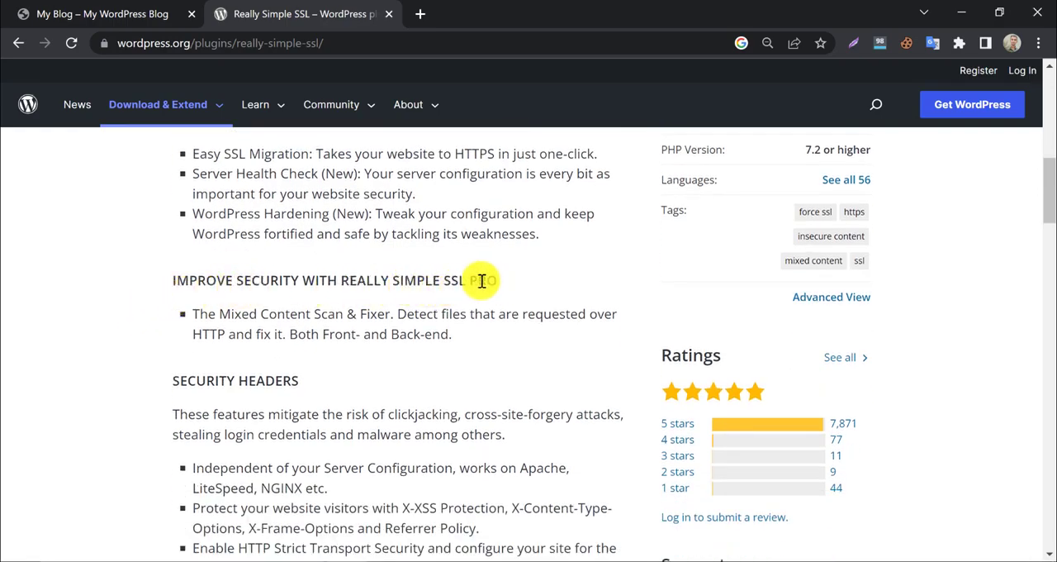
double_click(482, 281)
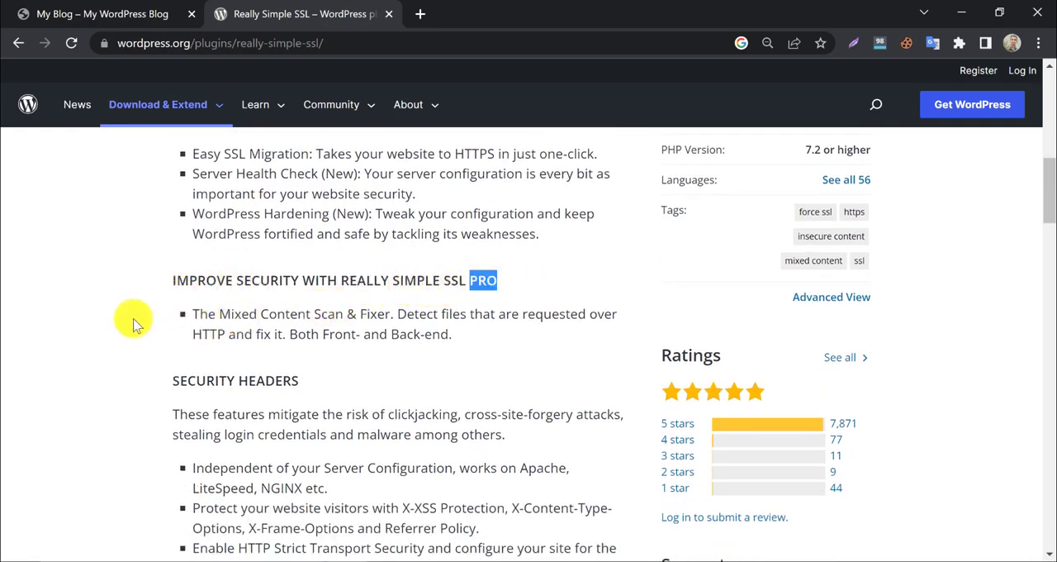
scroll(down, 3)
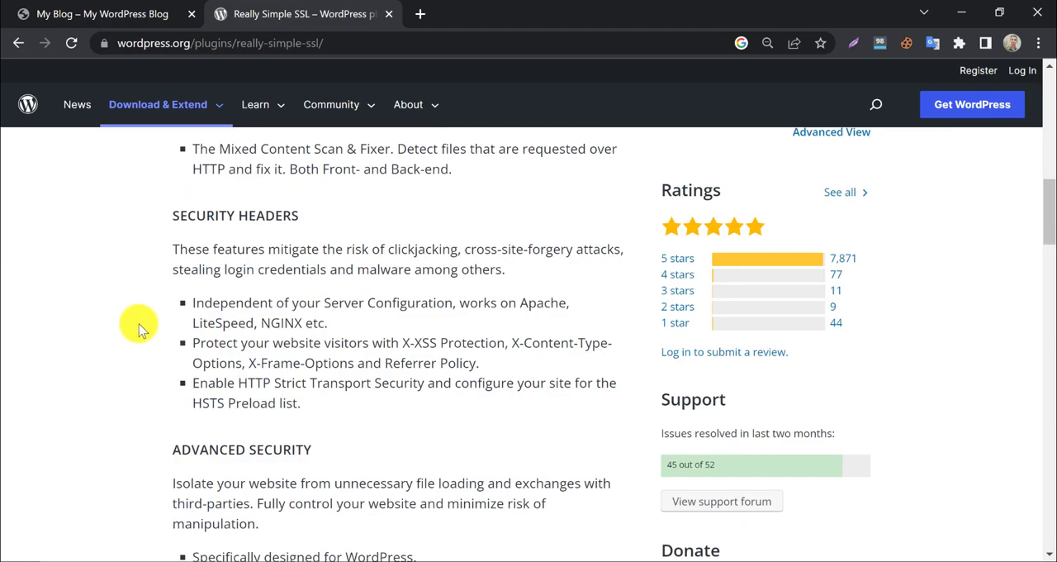
scroll(up, 3)
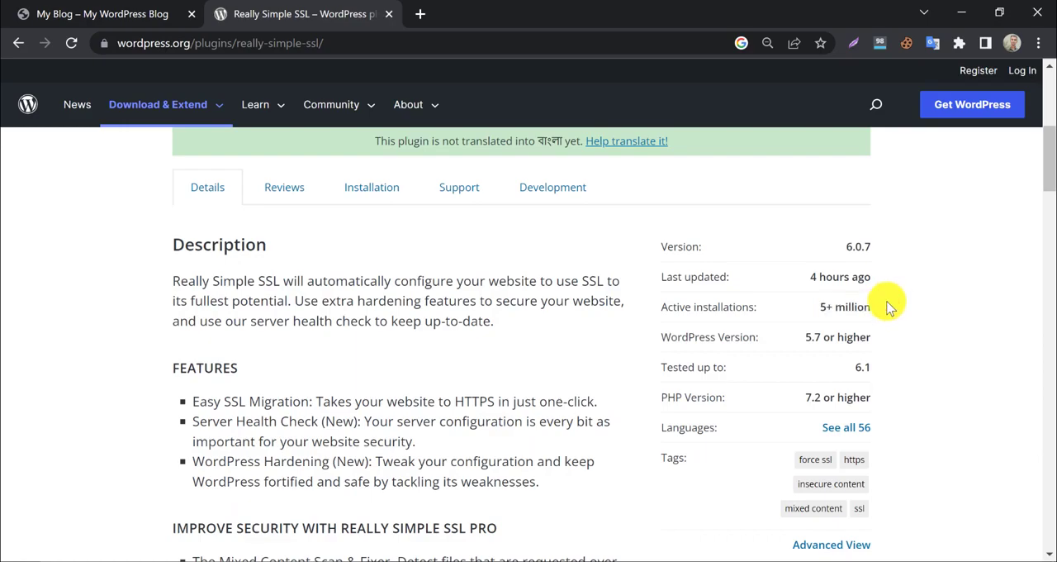
scroll(down, 3)
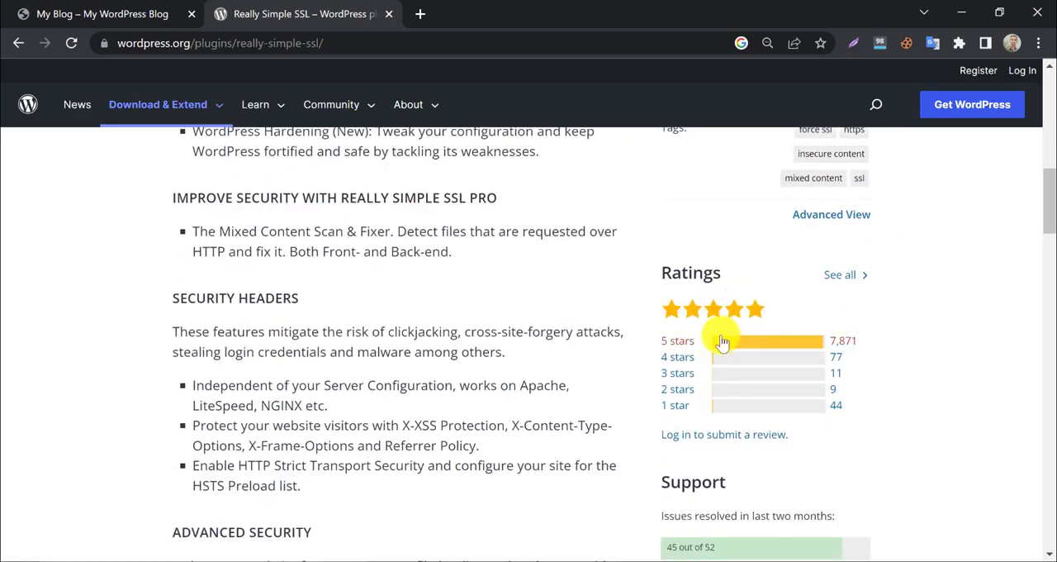
mouse_move(783, 356)
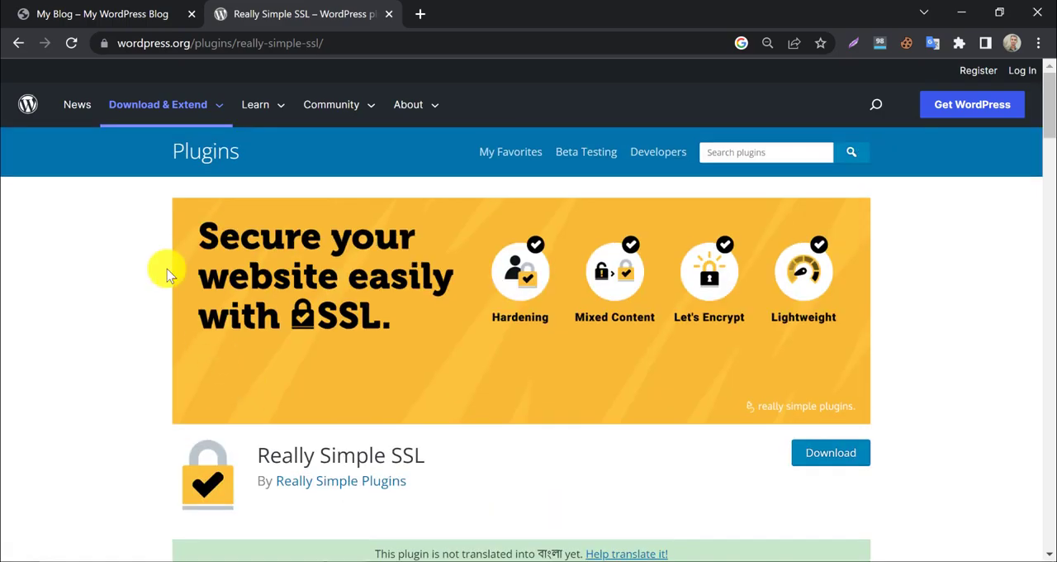
From the blog's admin dashboard, find Really Simple SSL under Add New plugins, install and activate it
click(99, 13)
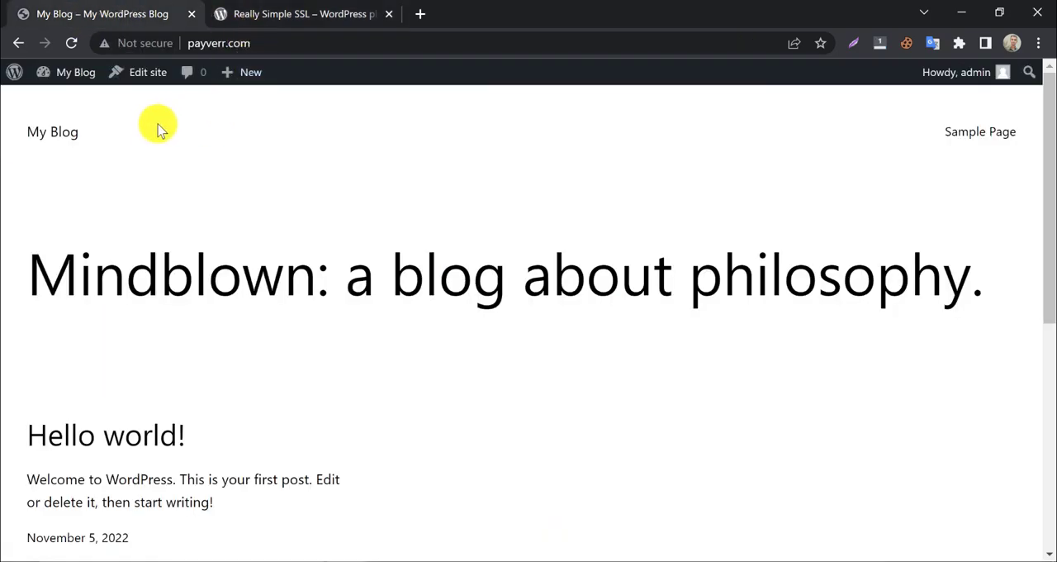
click(76, 72)
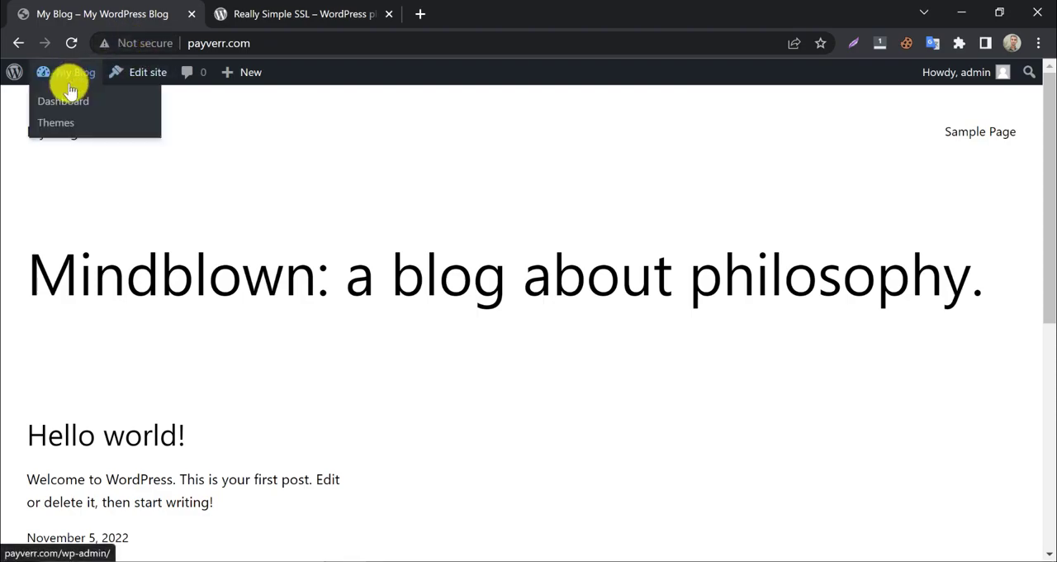
click(74, 72)
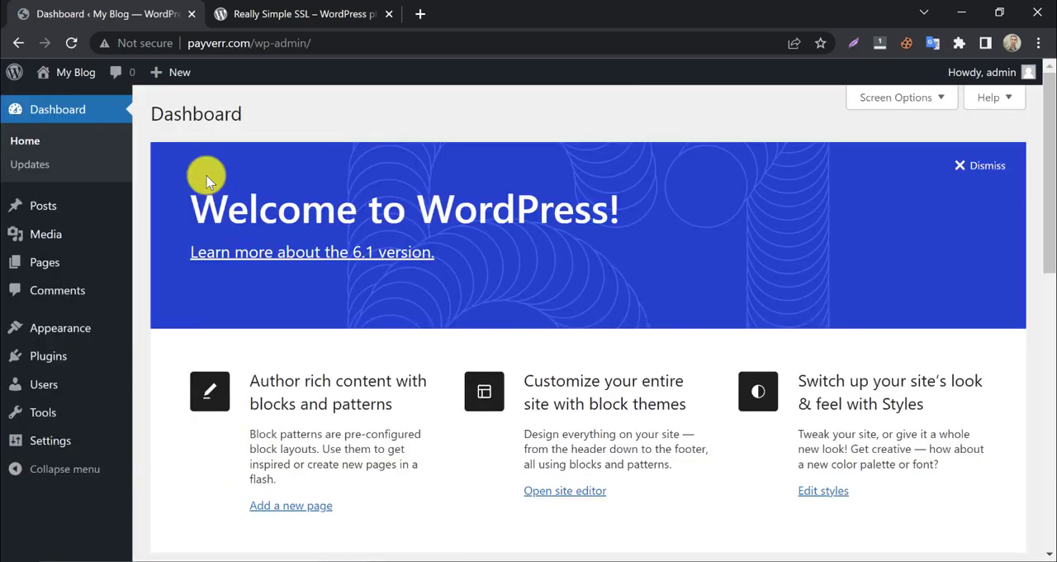
mouse_move(46, 355)
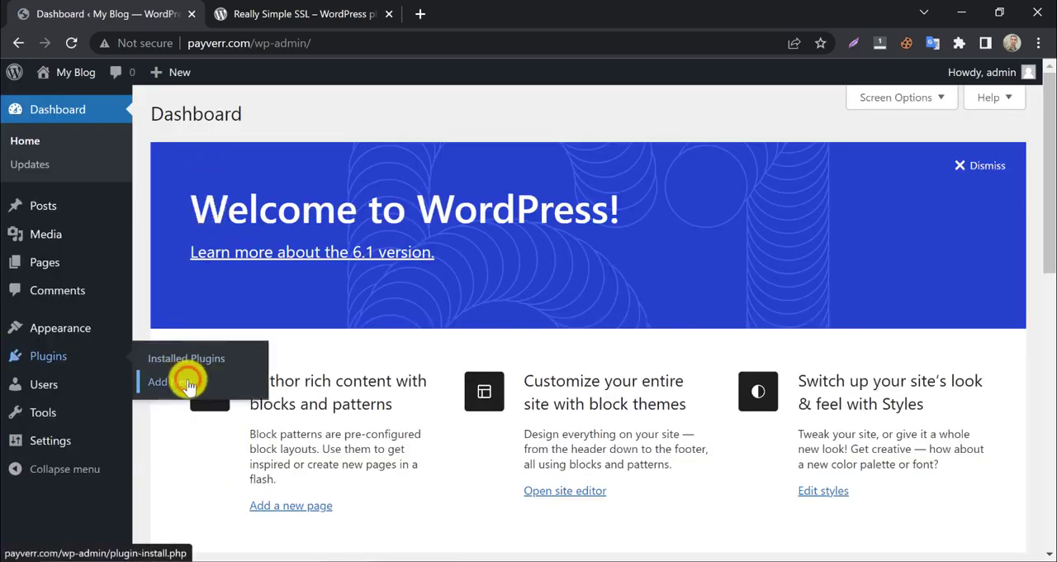
click(159, 380)
text(ssl)
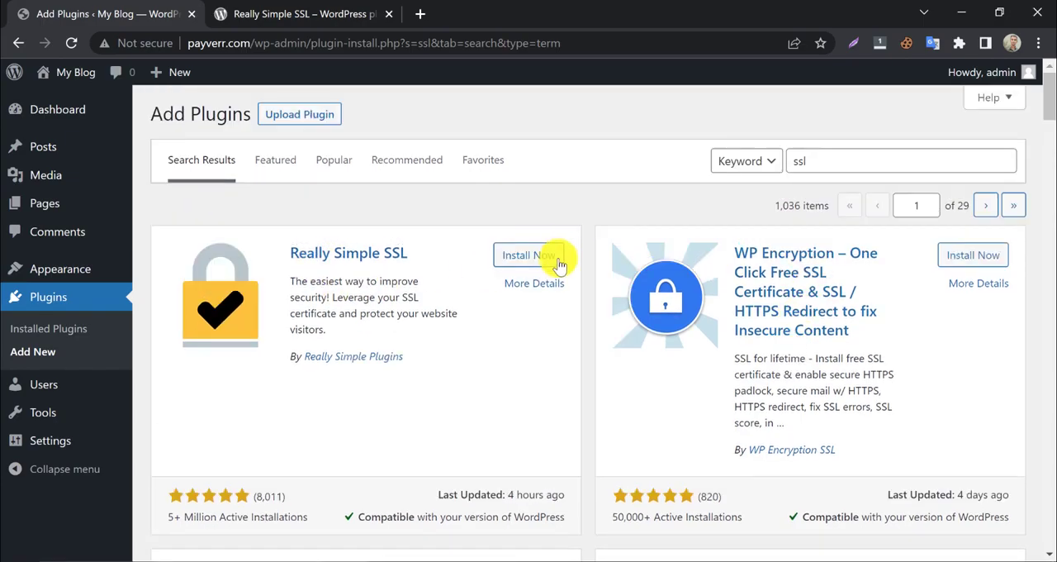
click(529, 255)
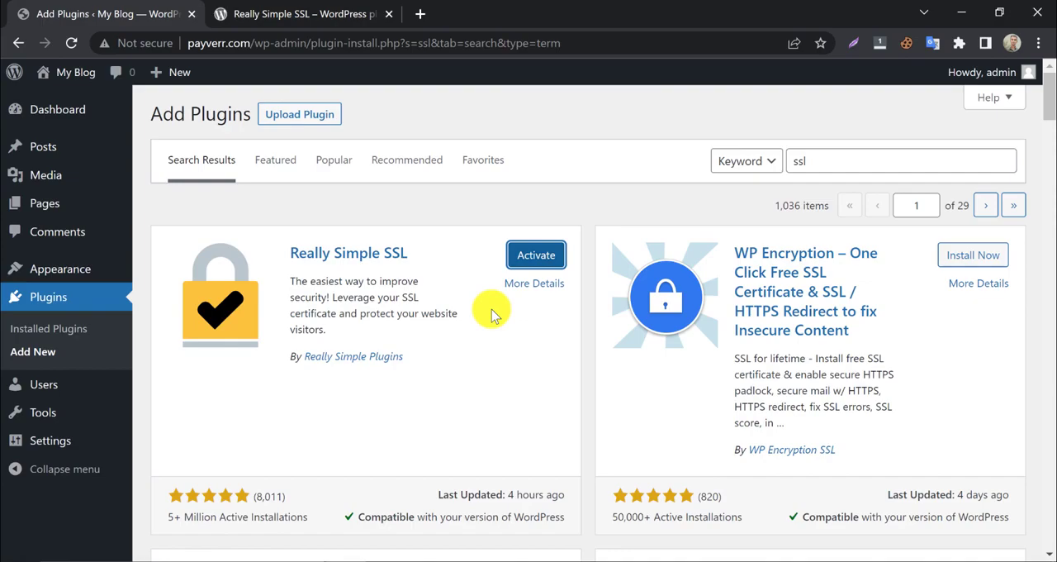
click(536, 255)
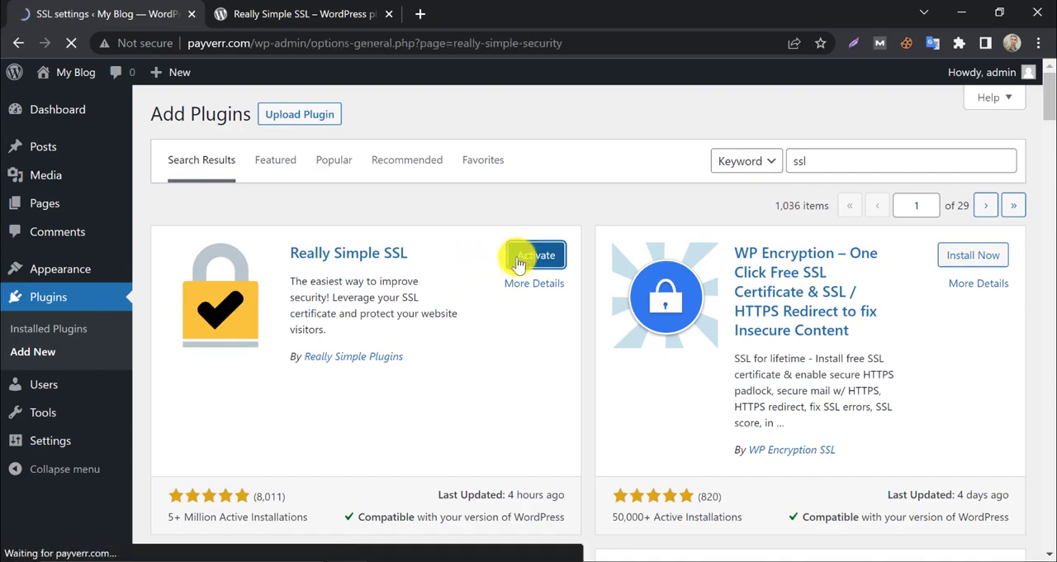
Choose 'Install SSL certificate' in the 'Almost ready to migrate to SSL!' dialog to begin Let's Encrypt setup
click(535, 254)
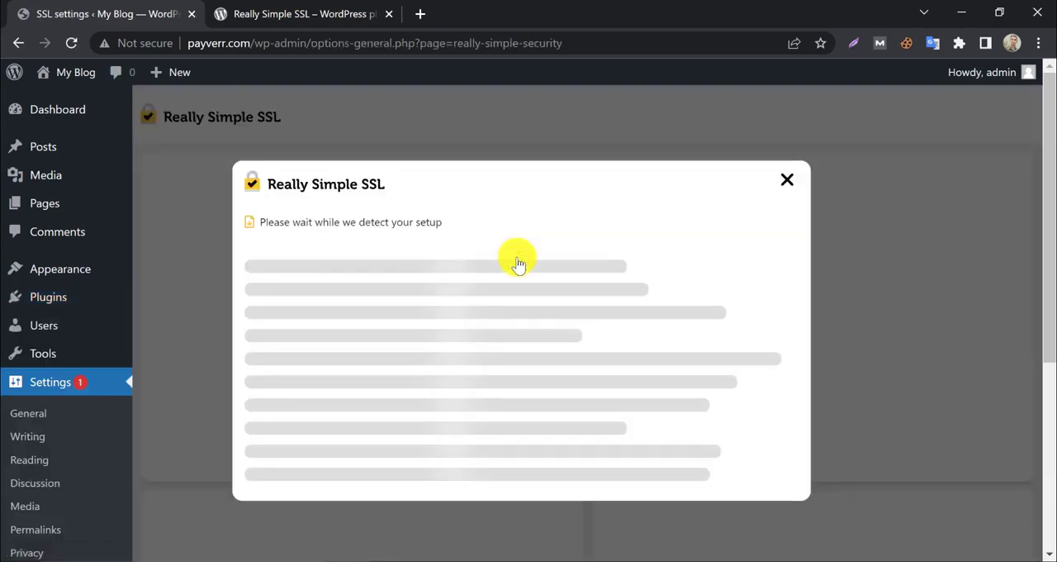
mouse_move(602, 196)
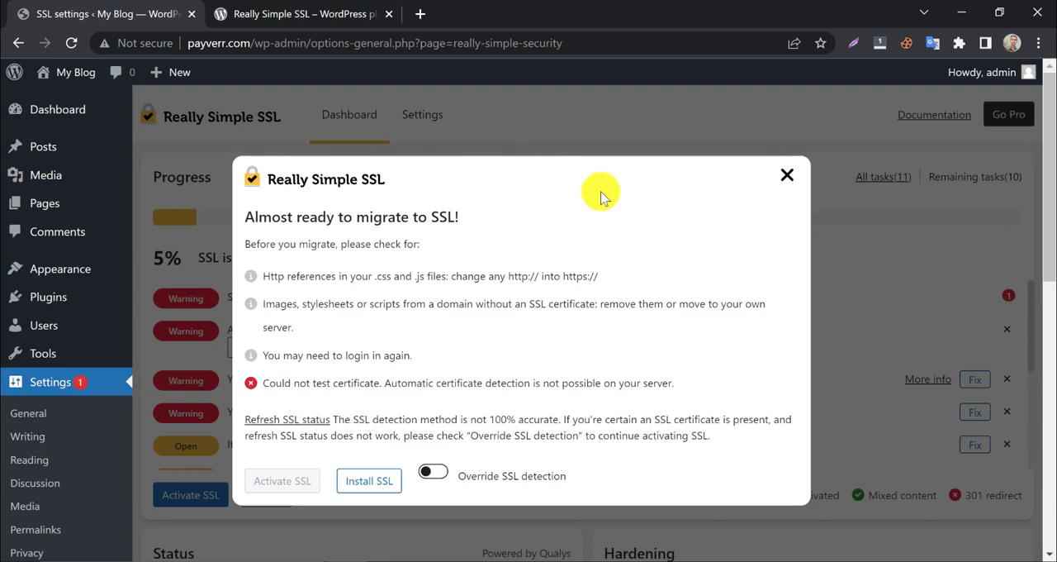
mouse_move(476, 272)
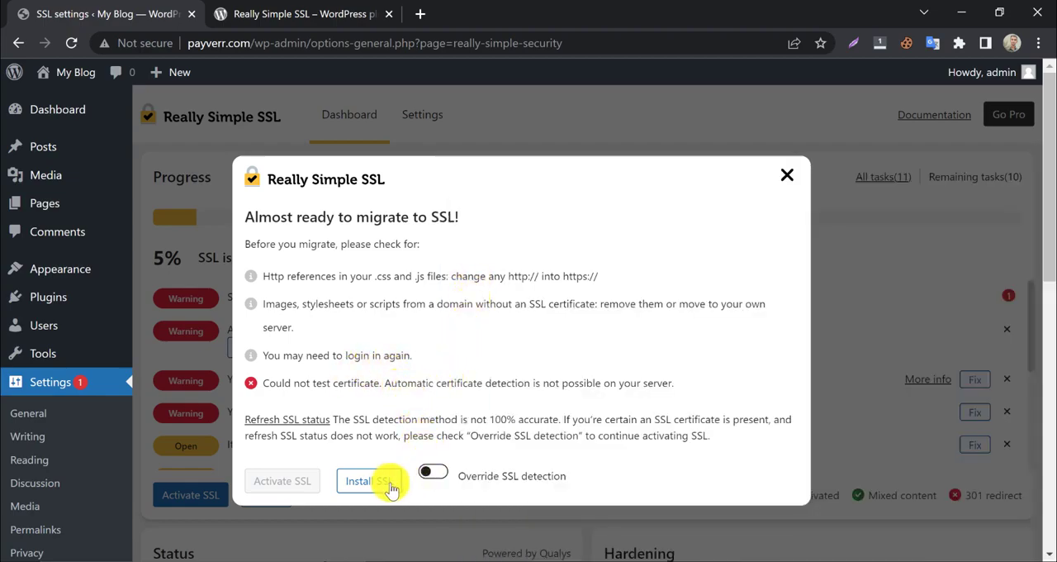
click(367, 479)
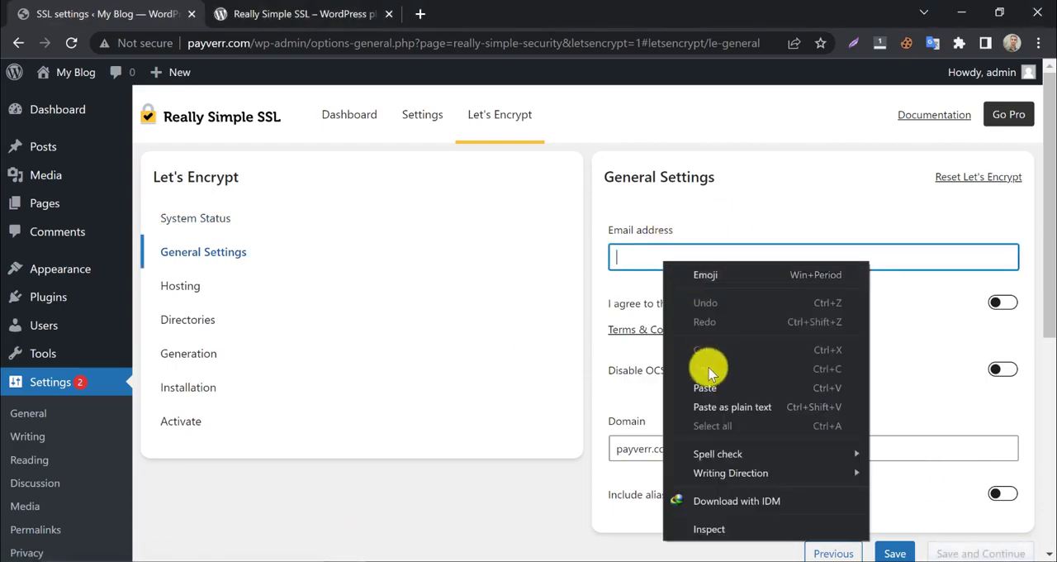
Enter the email, accept terms and include alias in General Settings, then save and continue to Hosting
click(706, 386)
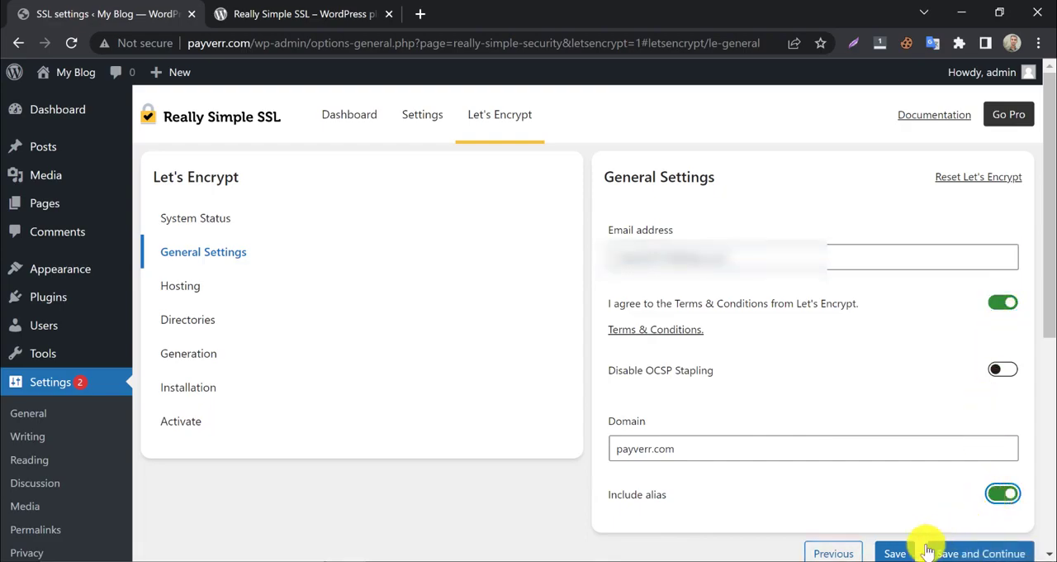
click(983, 551)
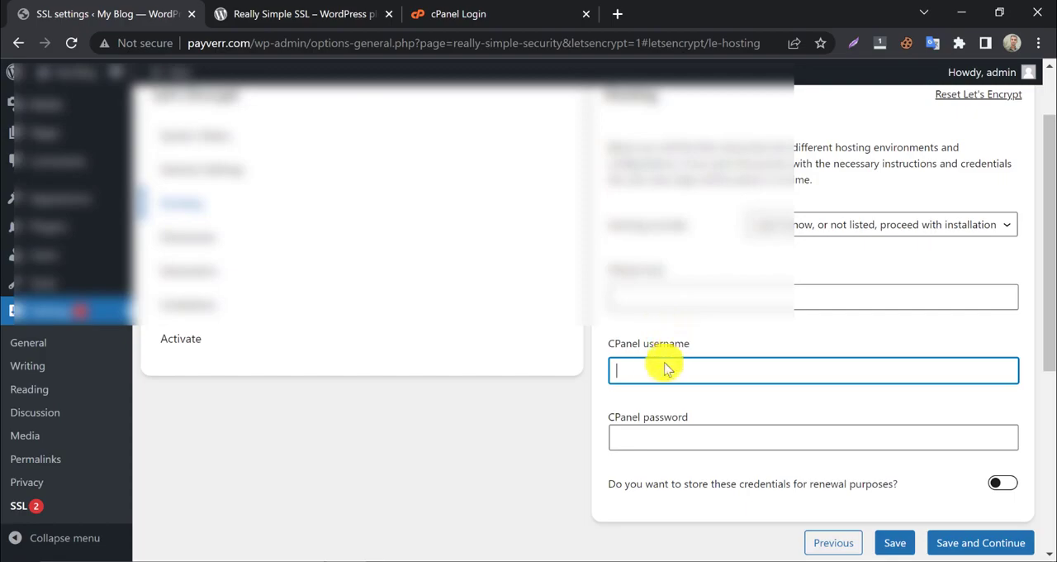
Consult the cPanel login tab and return to complete the Hosting step toward the Directories check
click(459, 14)
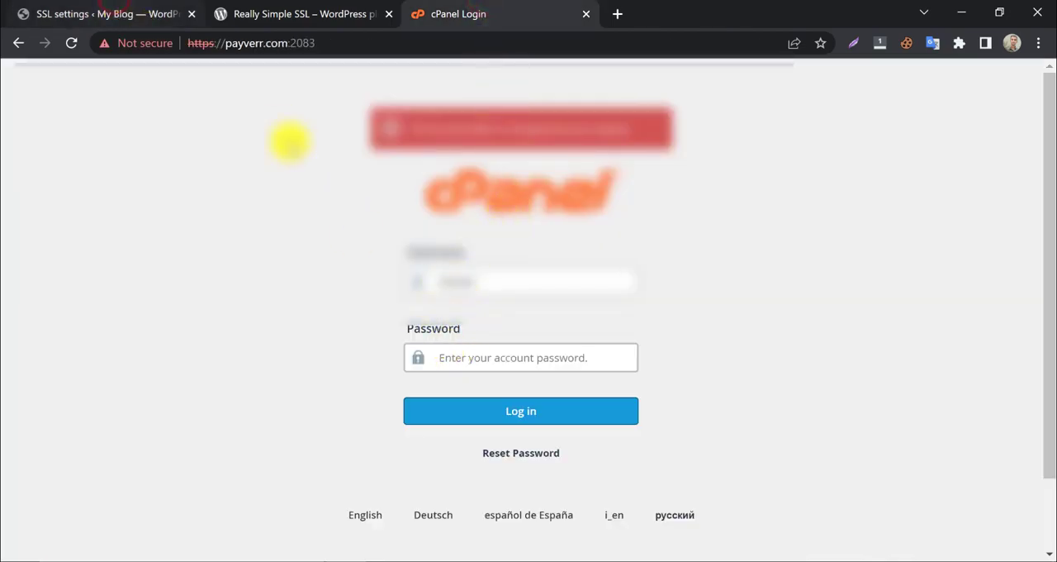
click(99, 14)
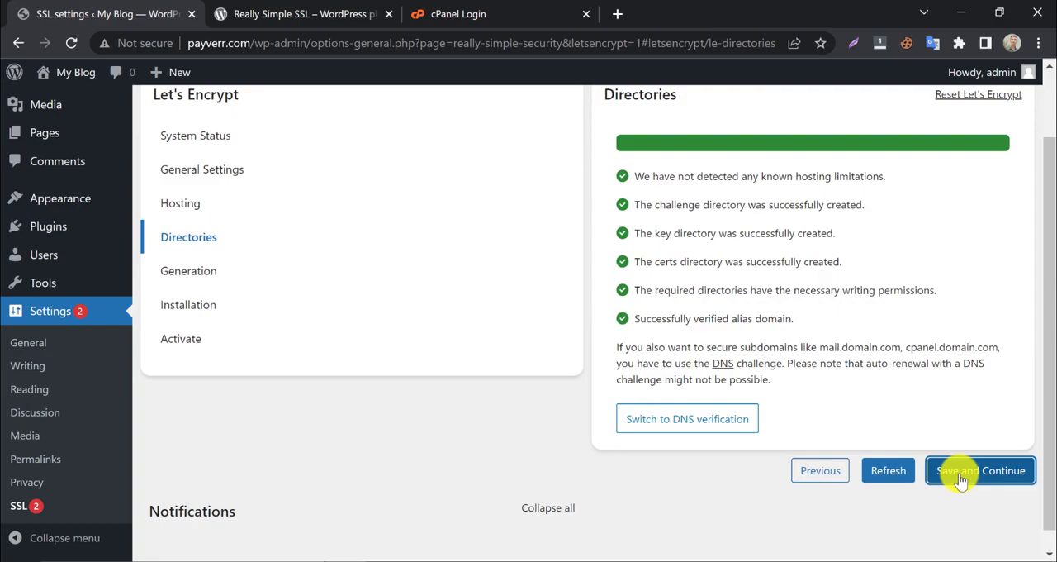
Continue past Directories and Generation, then download the Certificate (CRT) on the Installation step
click(980, 469)
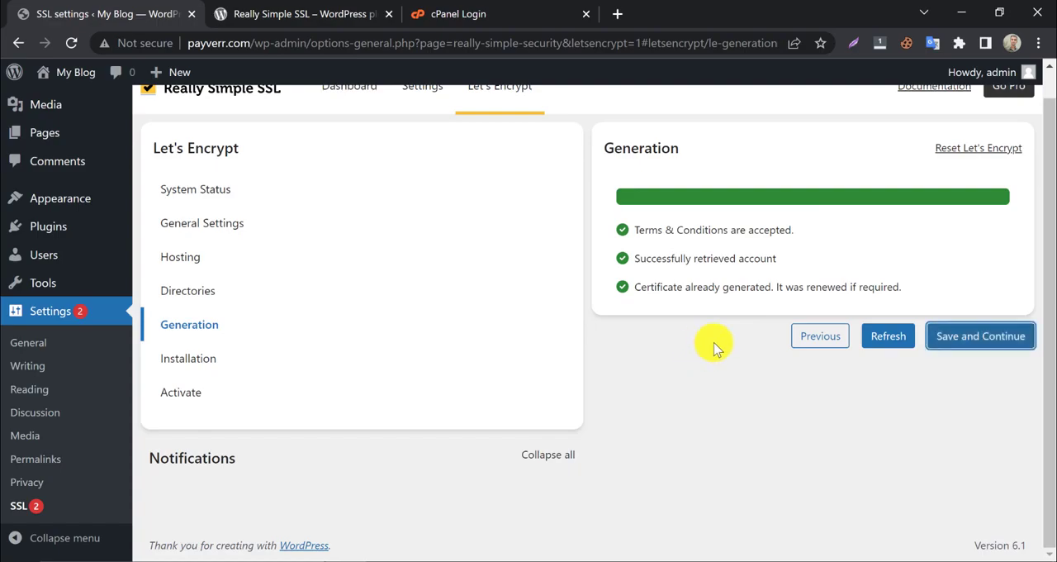
click(980, 335)
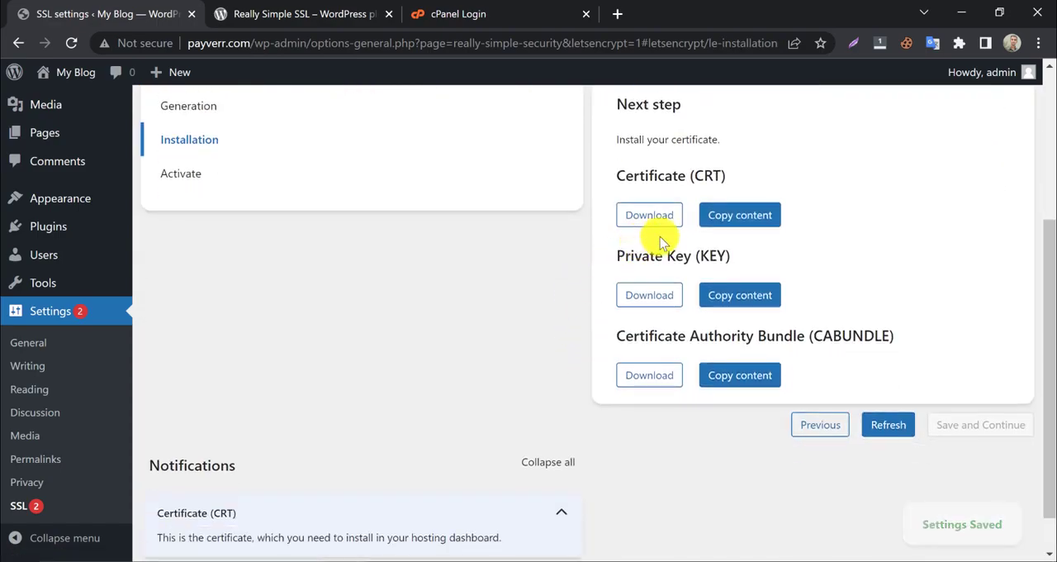
click(740, 215)
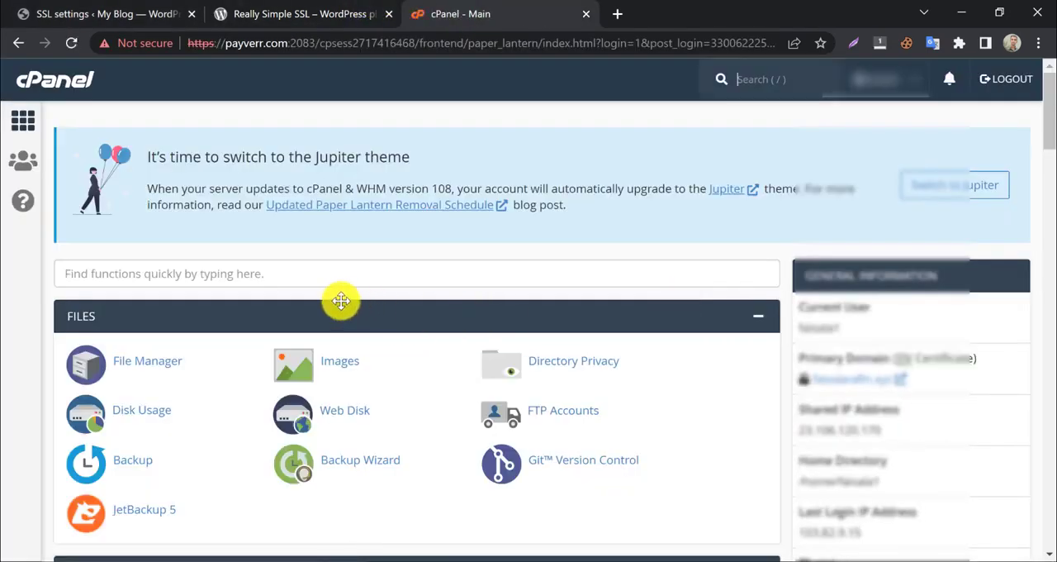
Search 'ssl' in cPanel and reach SSL/TLS > Manage SSL sites for payverr.com
text(ssl)
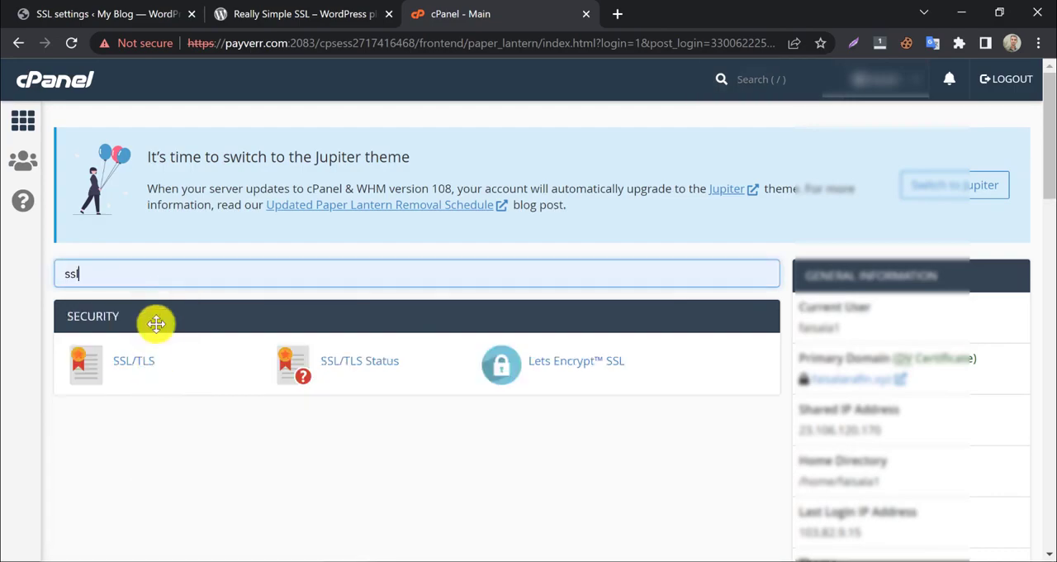
click(132, 362)
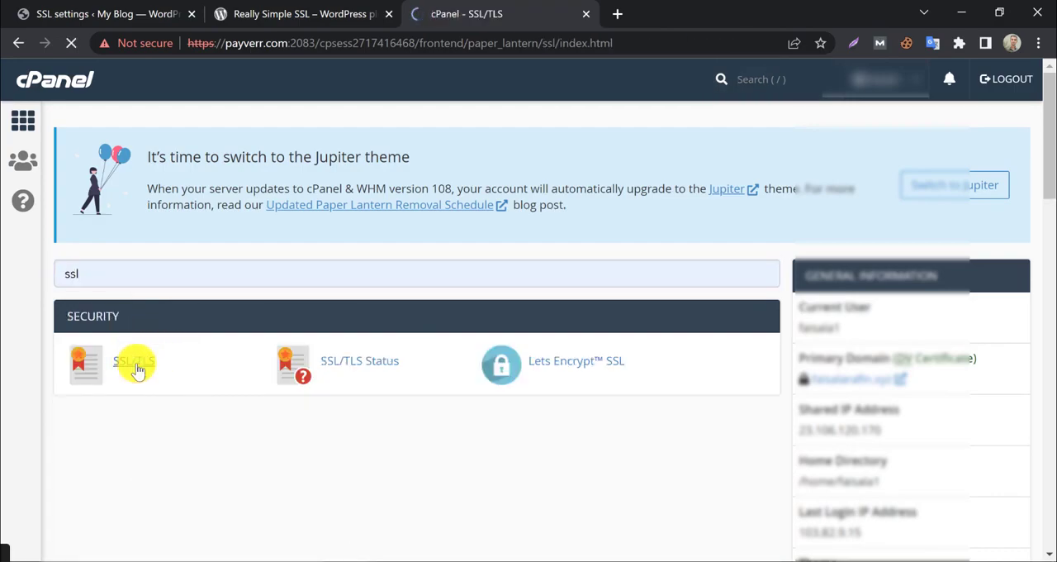
click(134, 363)
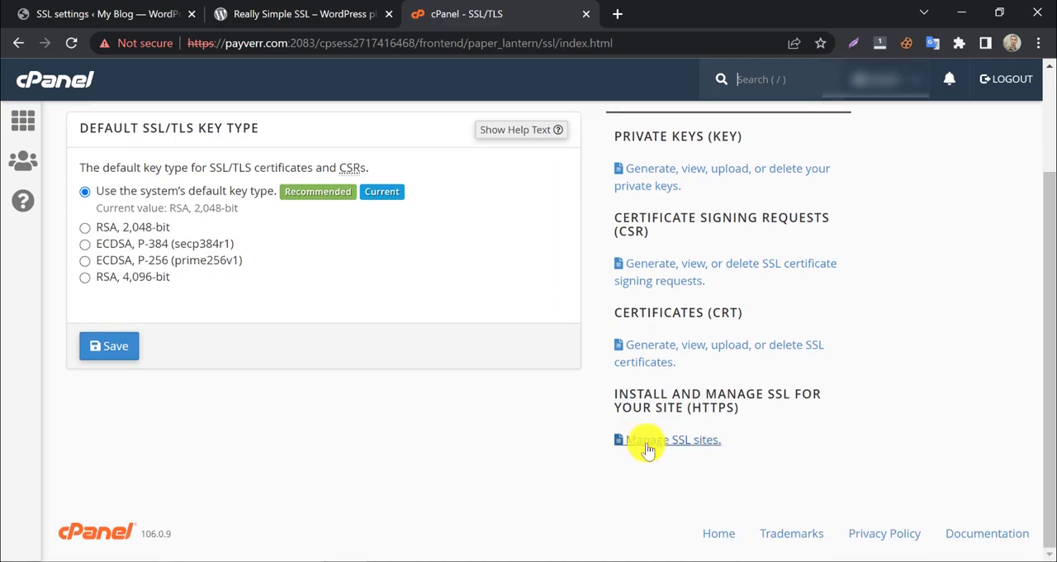
click(670, 439)
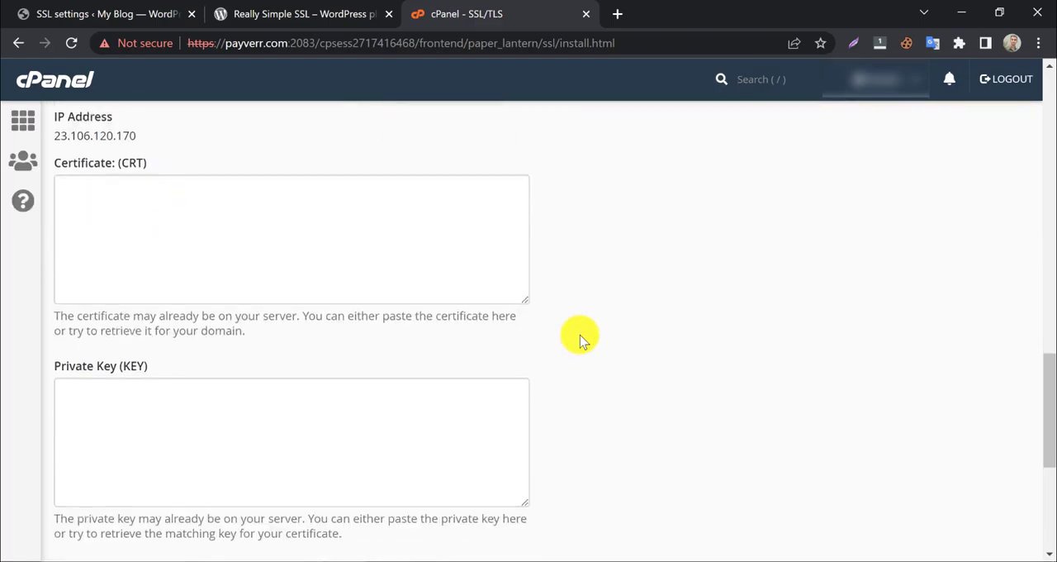
Copy the CRT, KEY and CABUNDLE from the plugin into cPanel's install form and install the certificate
click(107, 14)
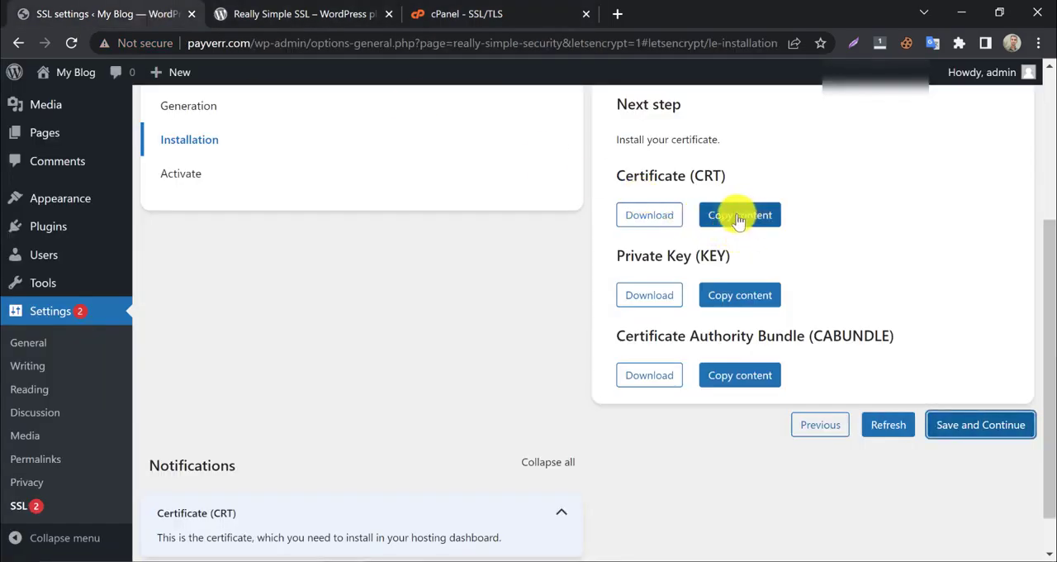
click(740, 215)
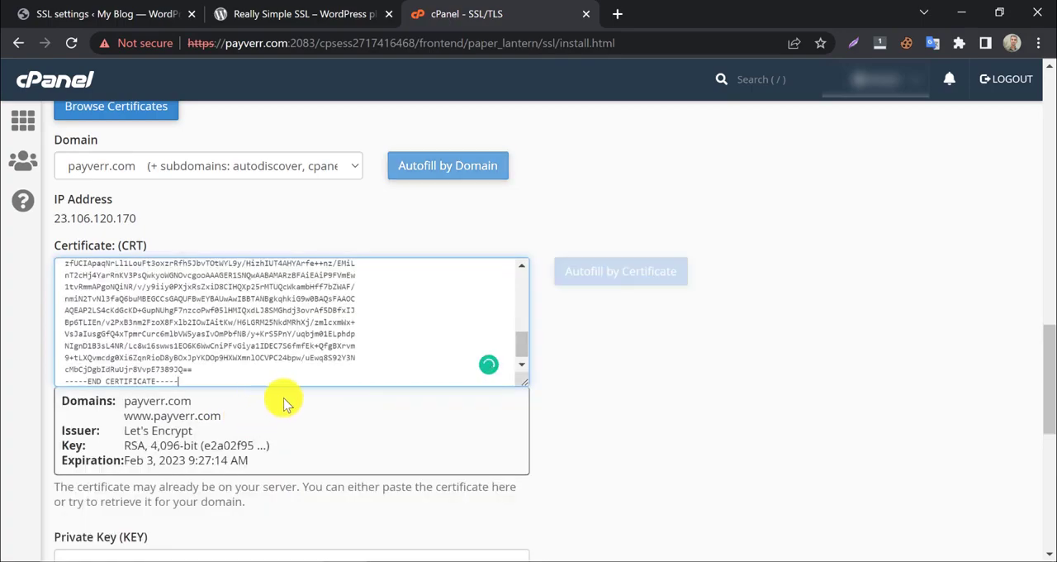
scroll(down, 3)
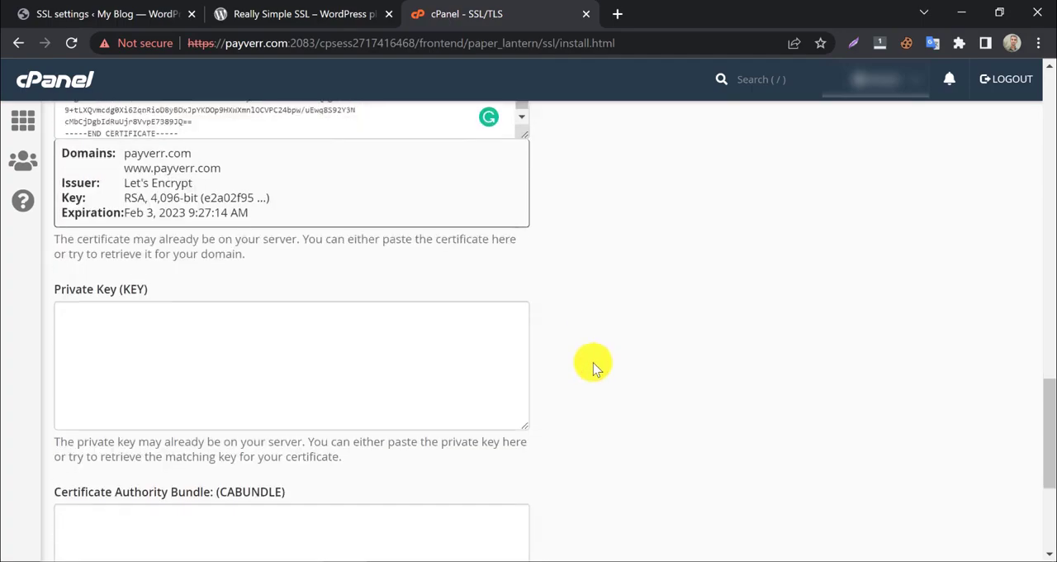
click(99, 13)
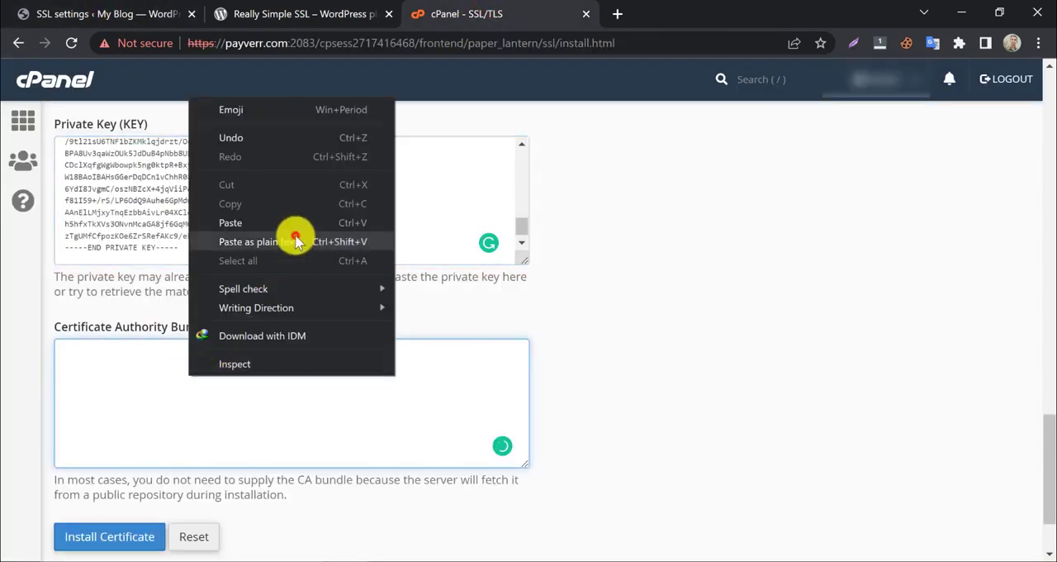
click(109, 535)
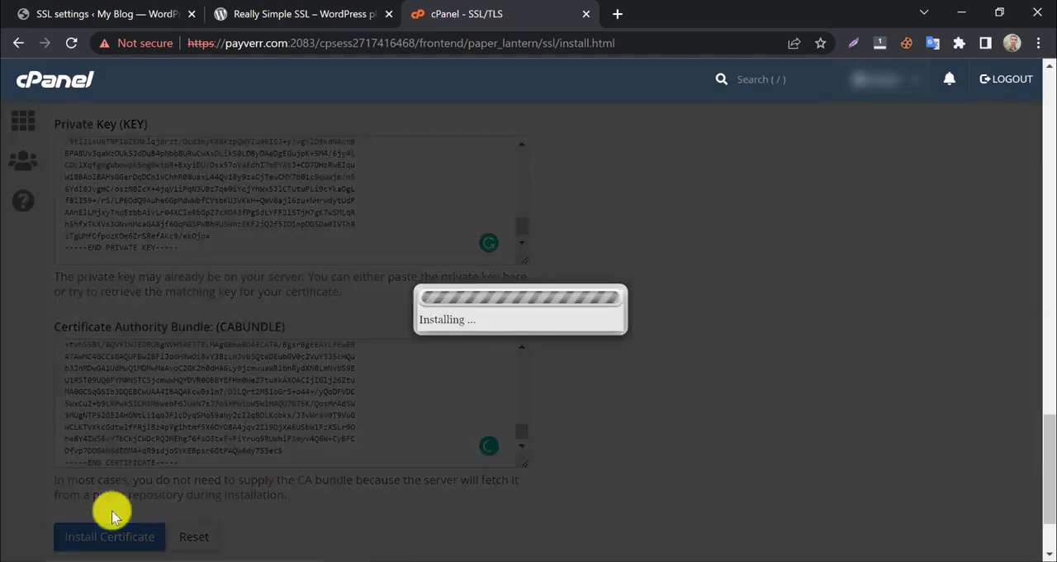
mouse_move(570, 443)
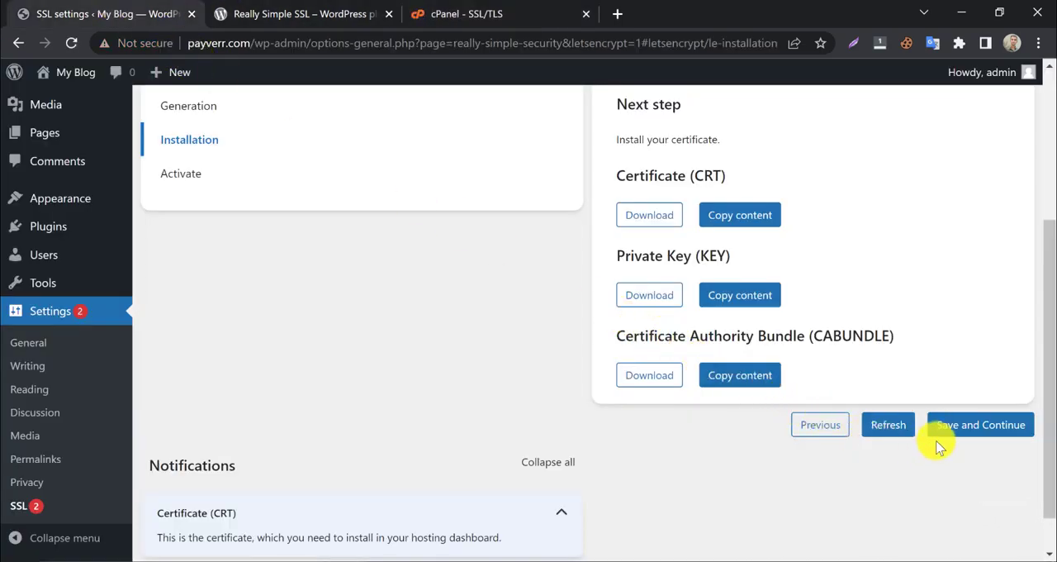
Continue to Activate, then activate SSL from the Really Simple SSL dashboard and confirm the migration
click(980, 423)
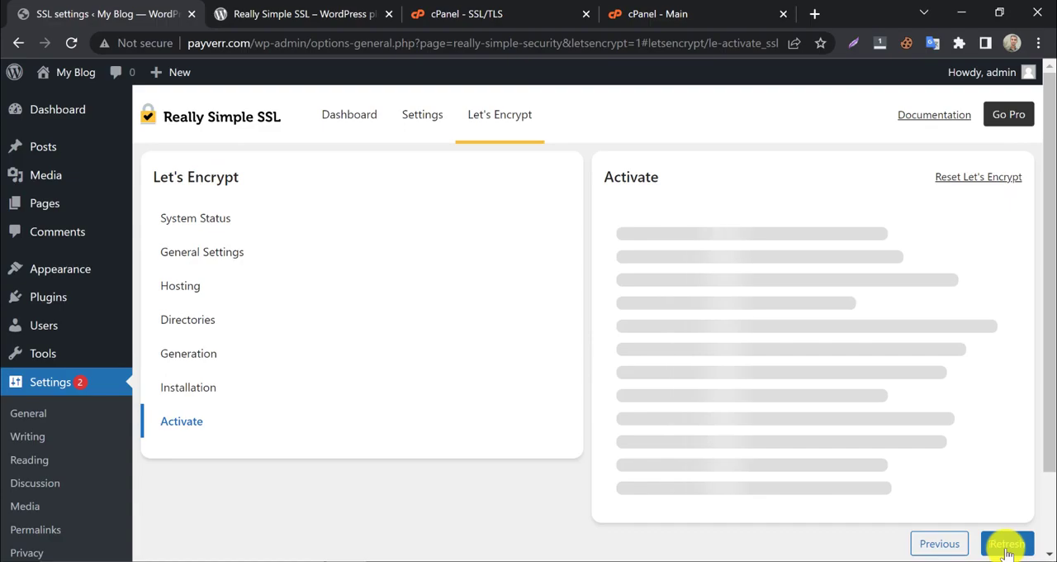
click(348, 114)
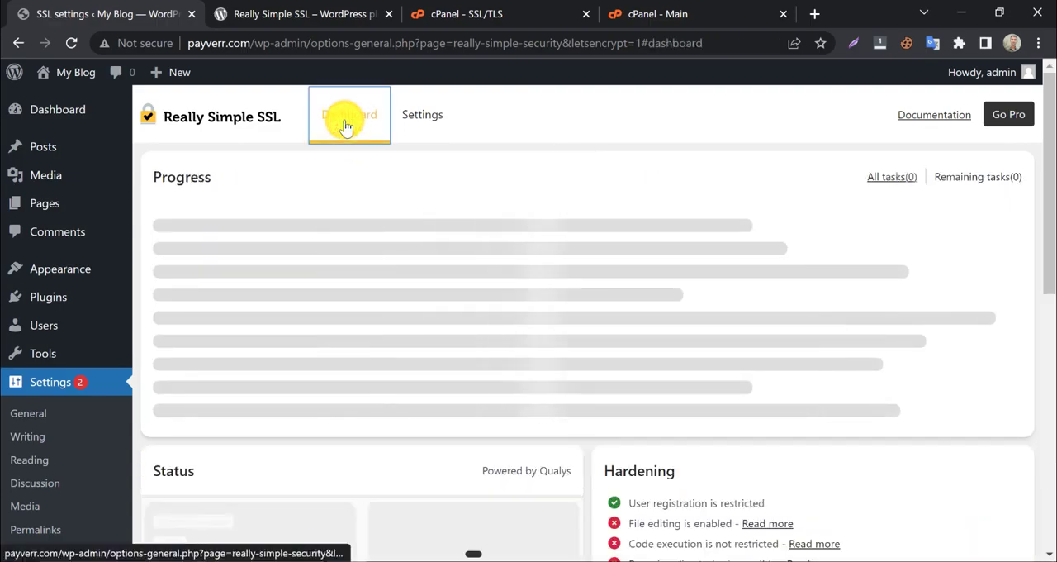
click(348, 114)
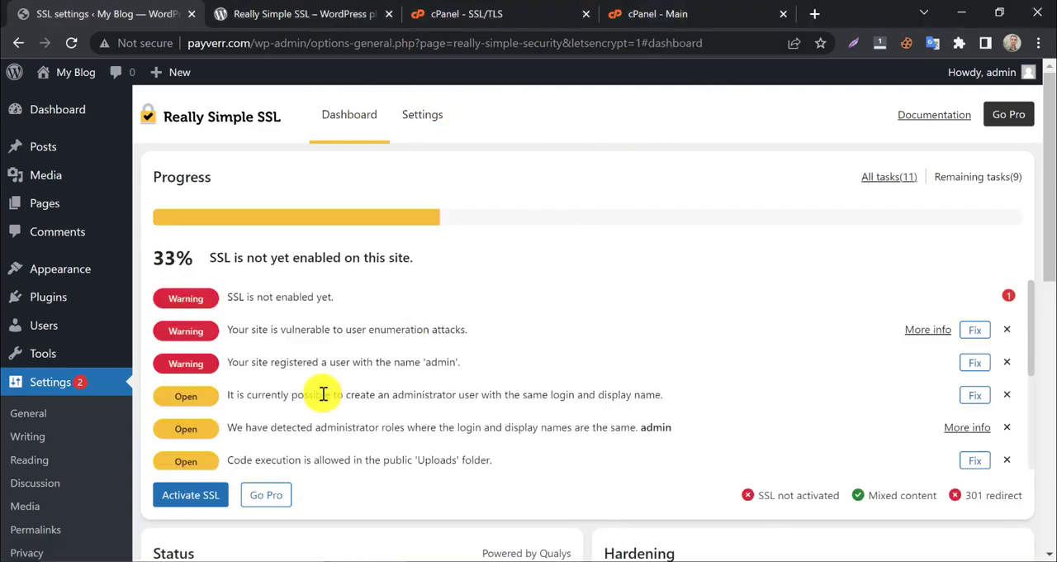
click(190, 494)
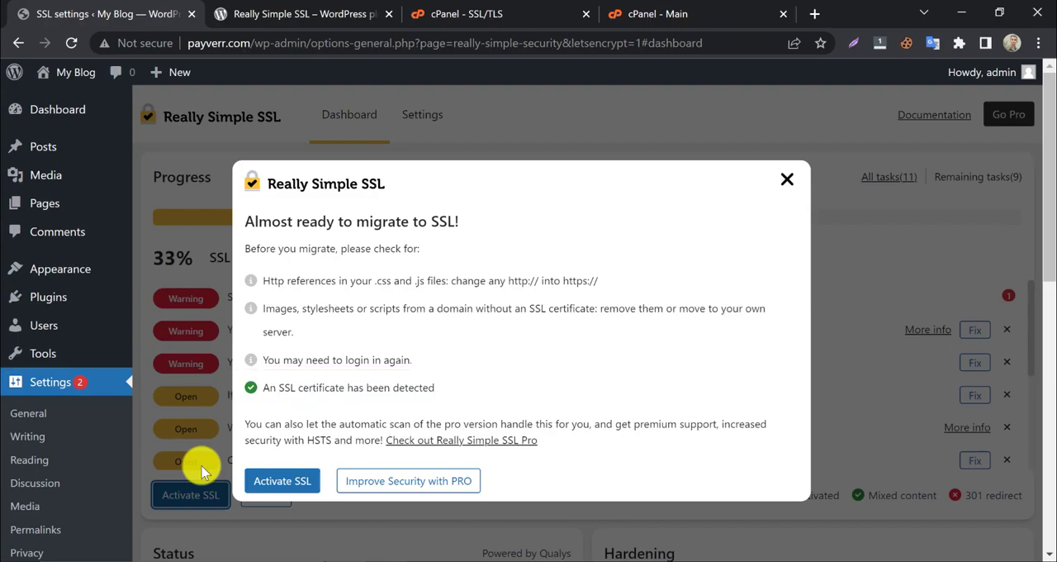
click(281, 479)
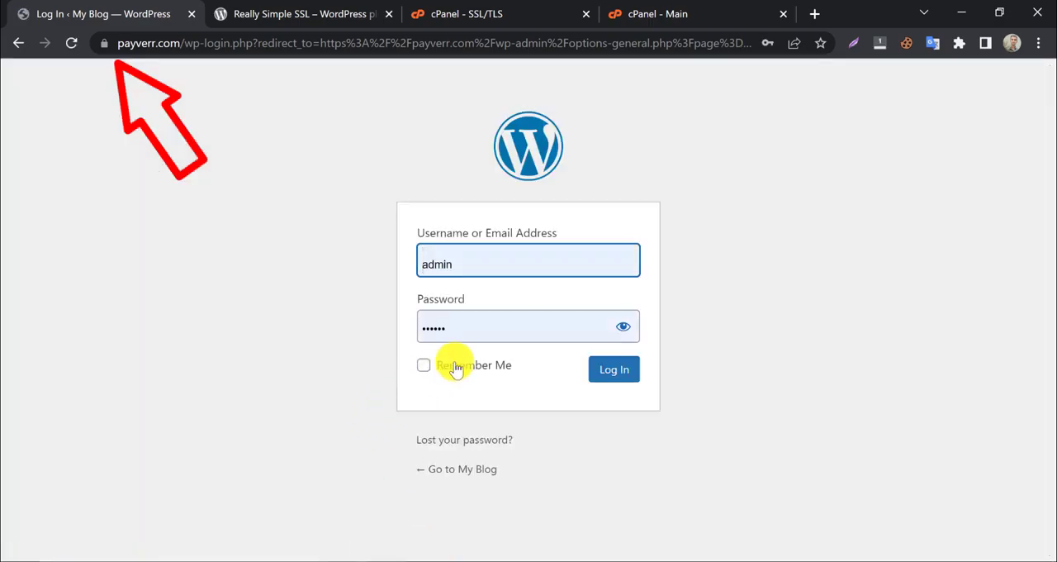
Enable the recommended hardening features in the 'Thanks for updating' popup and return to the dashboard
click(615, 370)
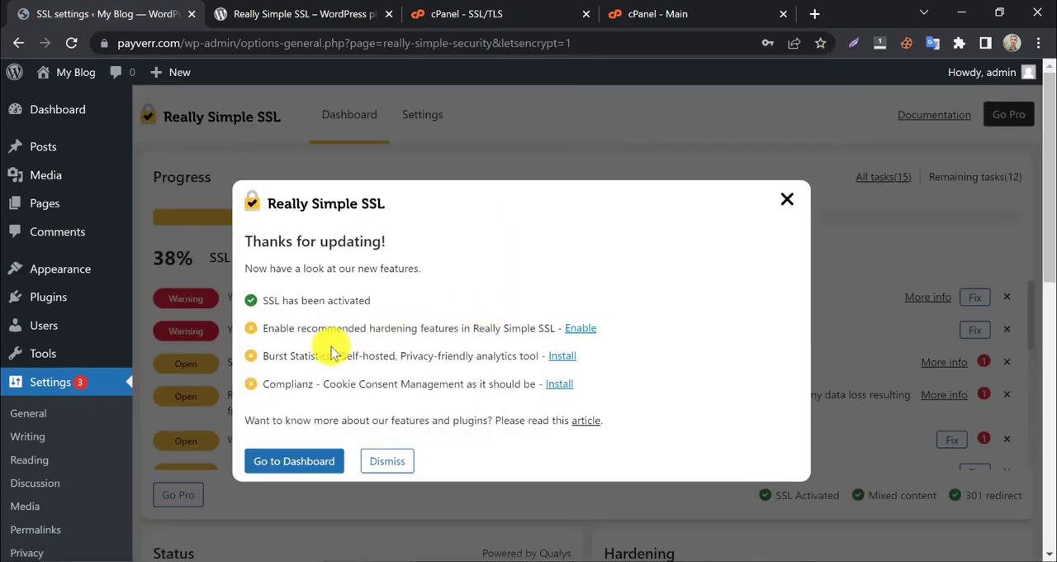
mouse_move(413, 327)
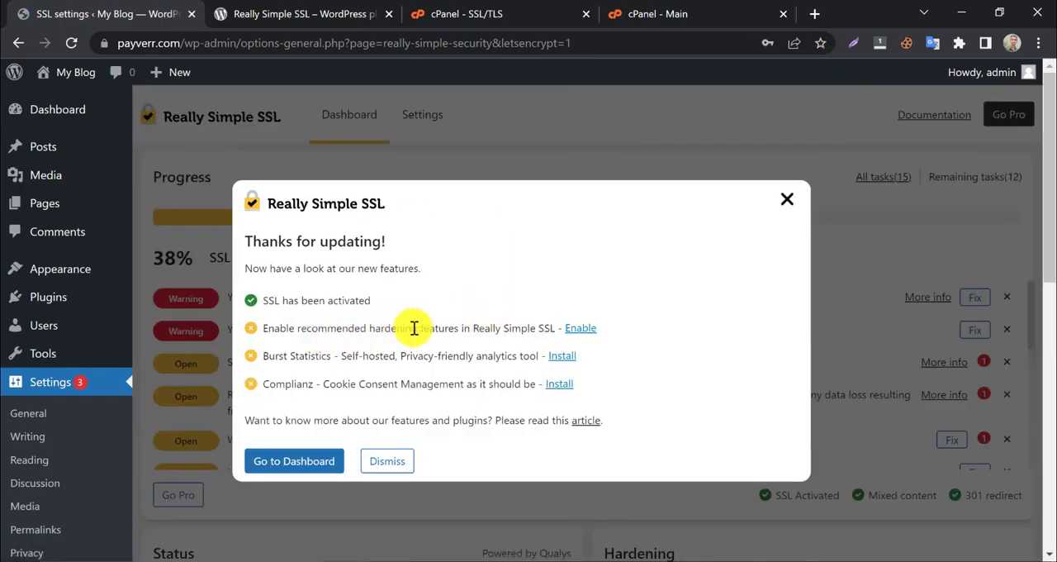
click(581, 327)
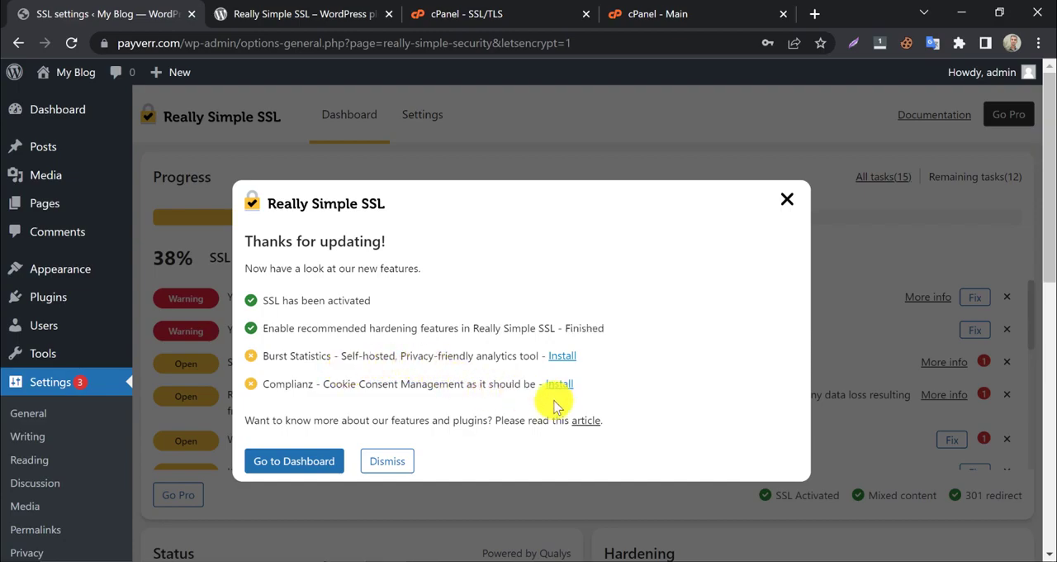
mouse_move(334, 461)
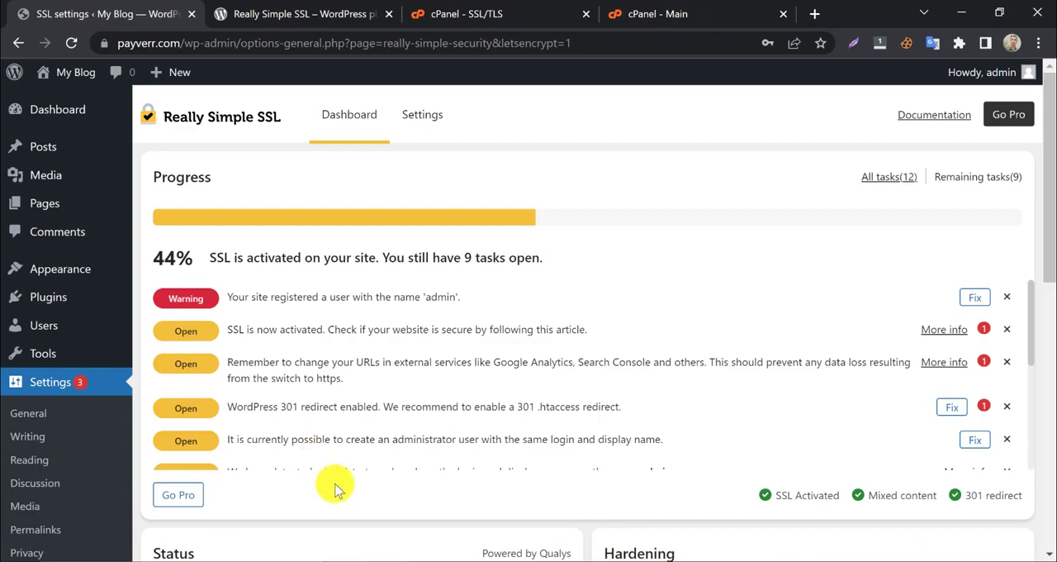
mouse_move(496, 378)
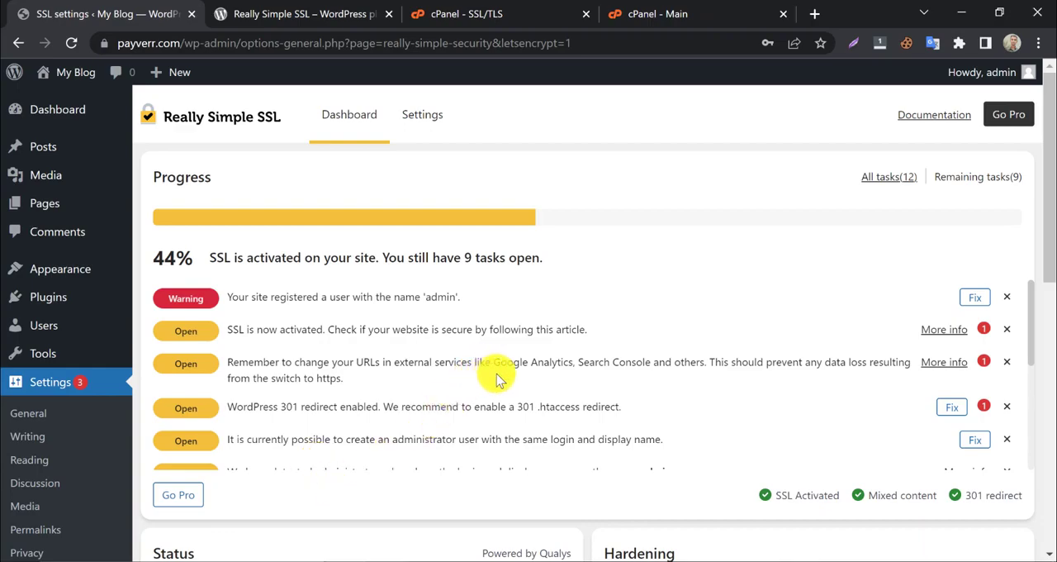
mouse_move(433, 311)
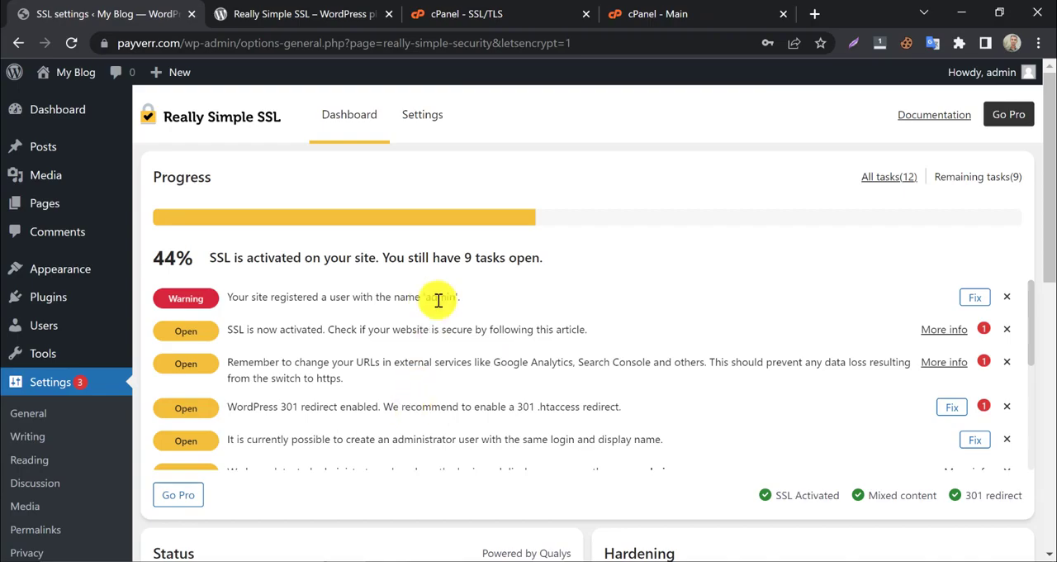
Switch on 'Dismiss all notices' in the Really Simple SSL Settings tab
click(423, 114)
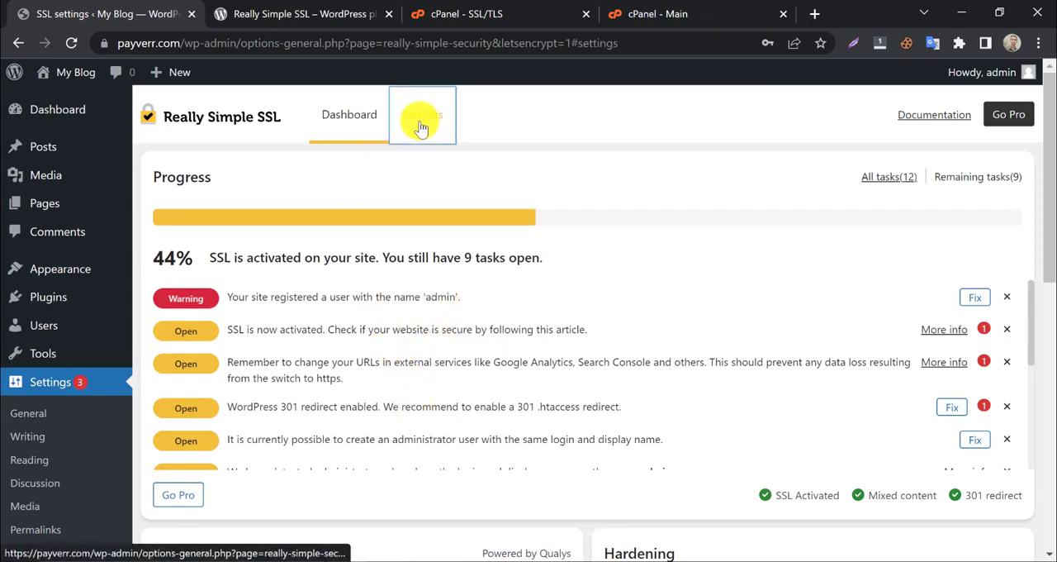
click(423, 114)
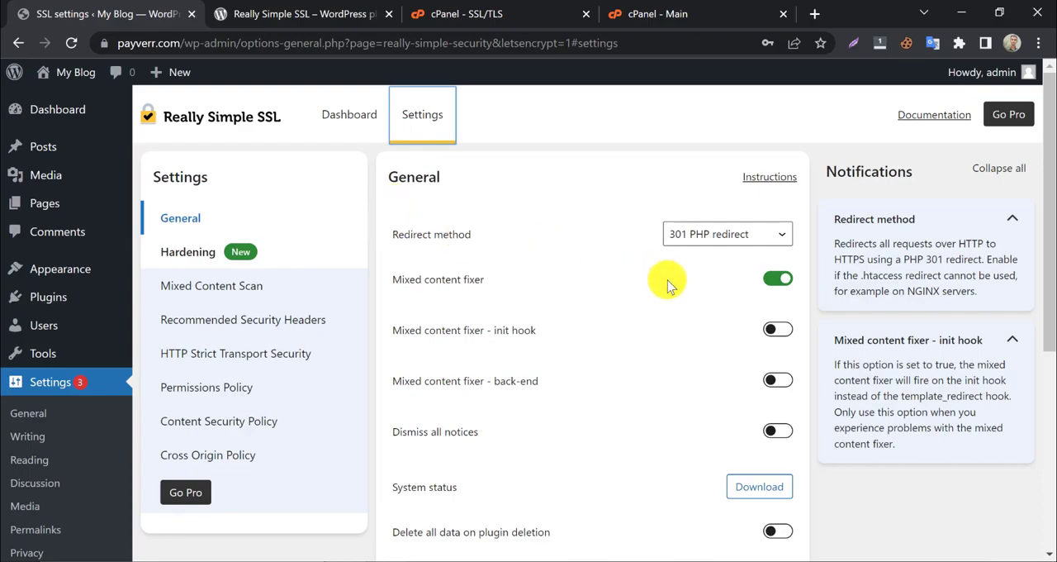
mouse_move(208, 218)
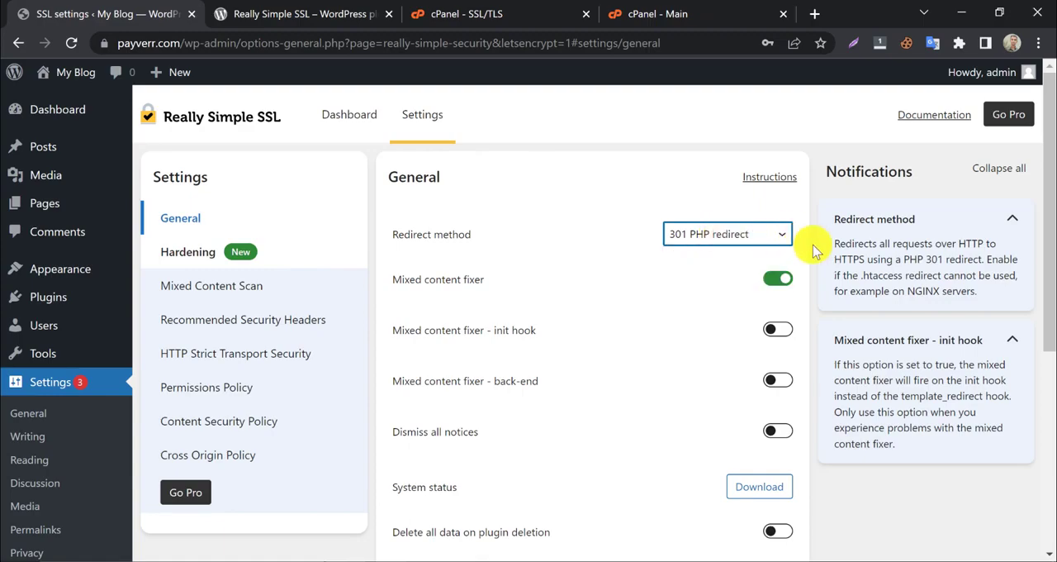
scroll(down, 3)
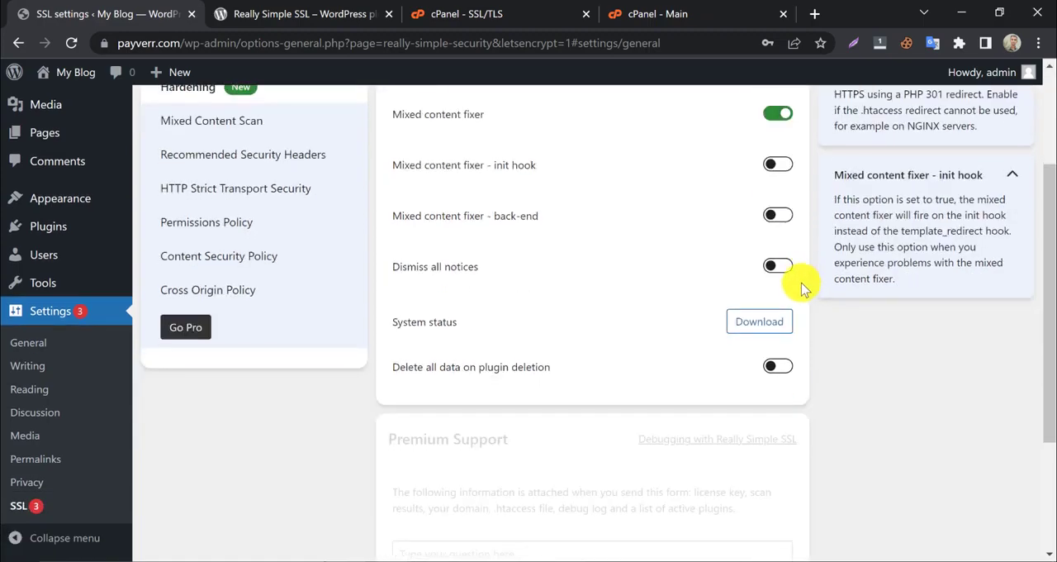
click(776, 264)
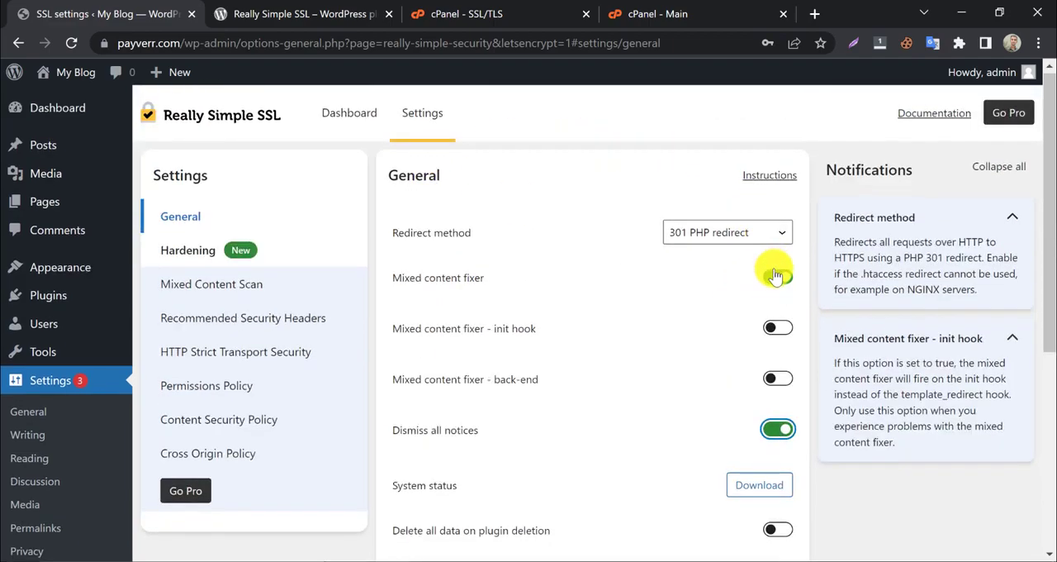
Download the System status report and close the opened text file
scroll(down, 3)
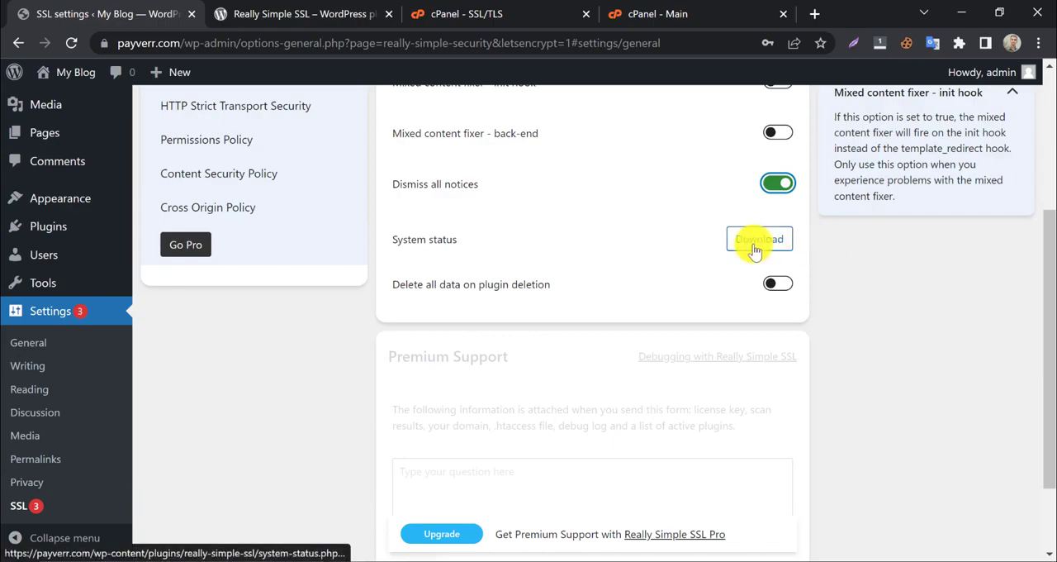
click(758, 238)
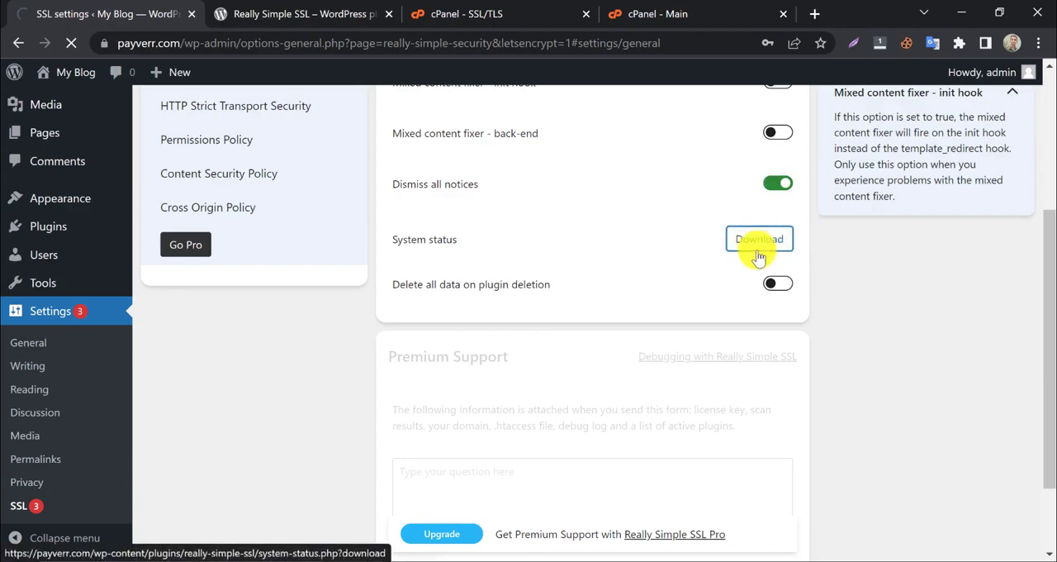
click(758, 238)
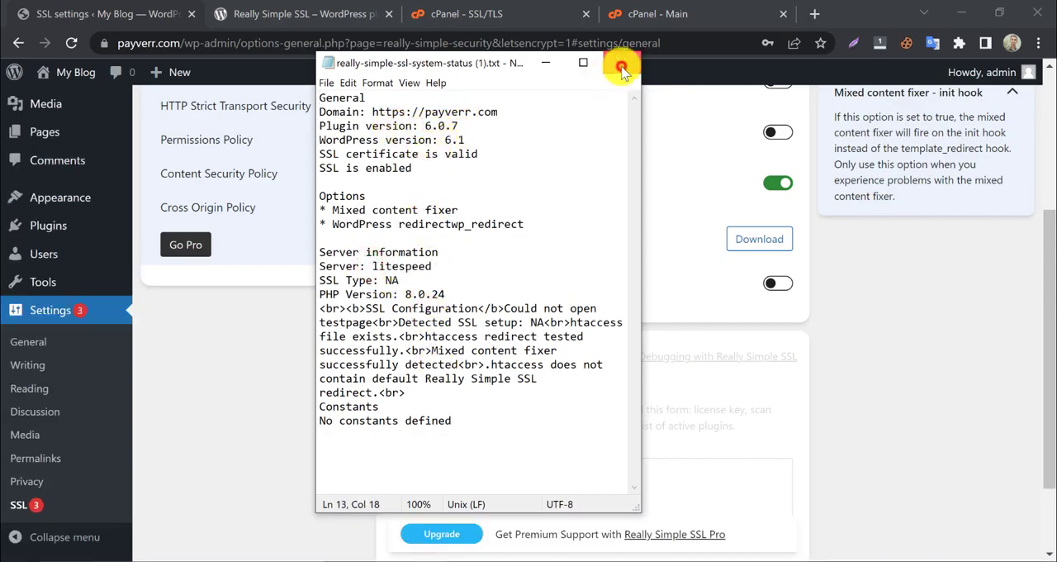
click(621, 66)
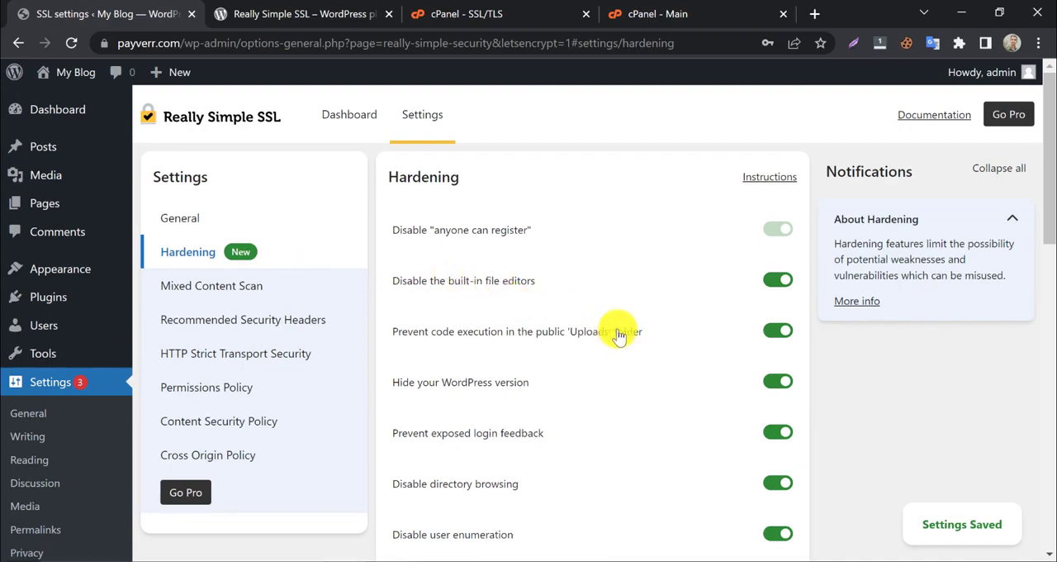
Save the Hardening settings and step through Recommended Security Headers toward Cross Origin Policy, ending at 78% progress
scroll(down, 3)
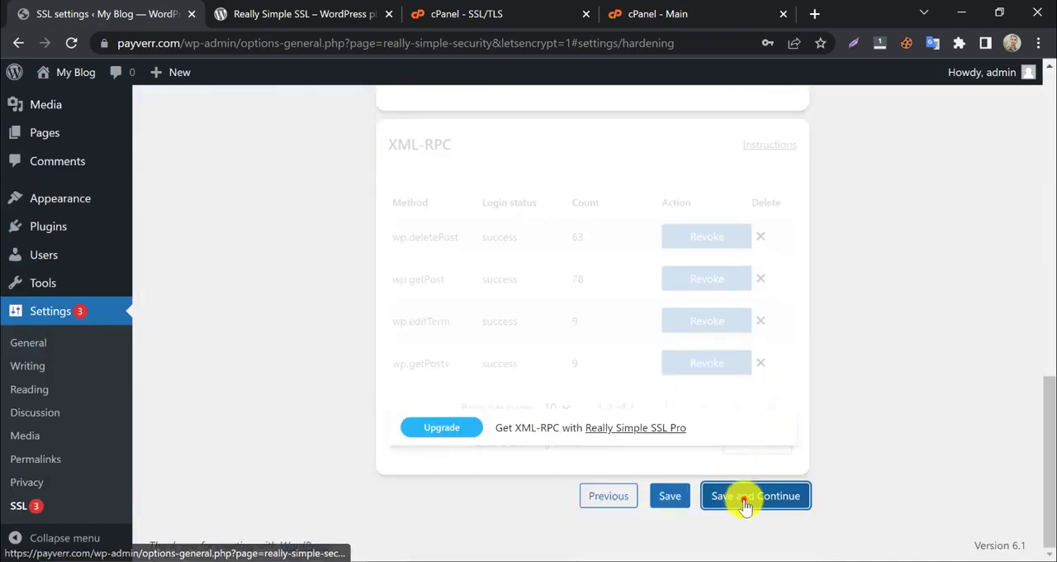
click(755, 496)
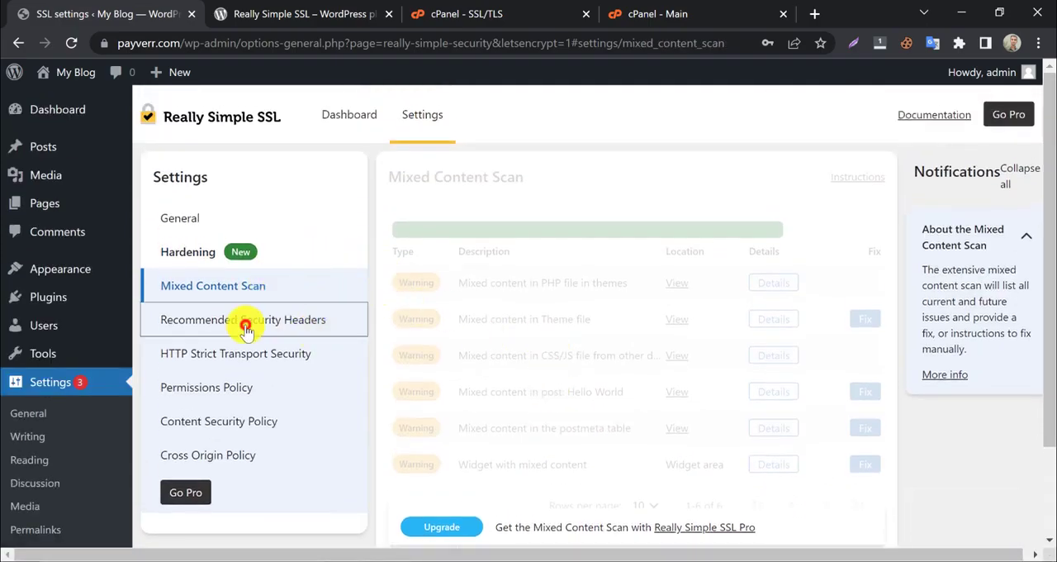
click(218, 420)
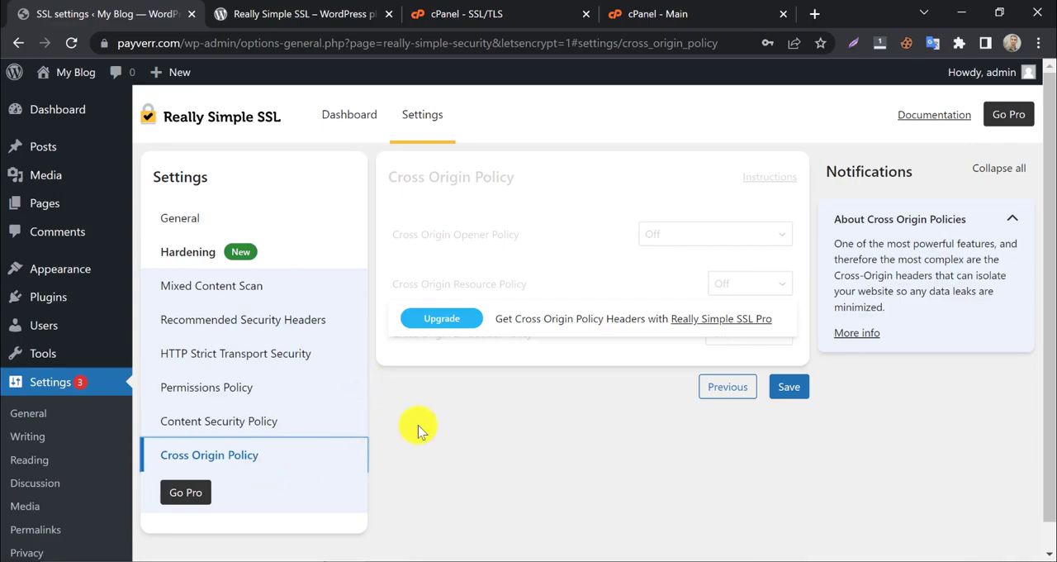
click(348, 114)
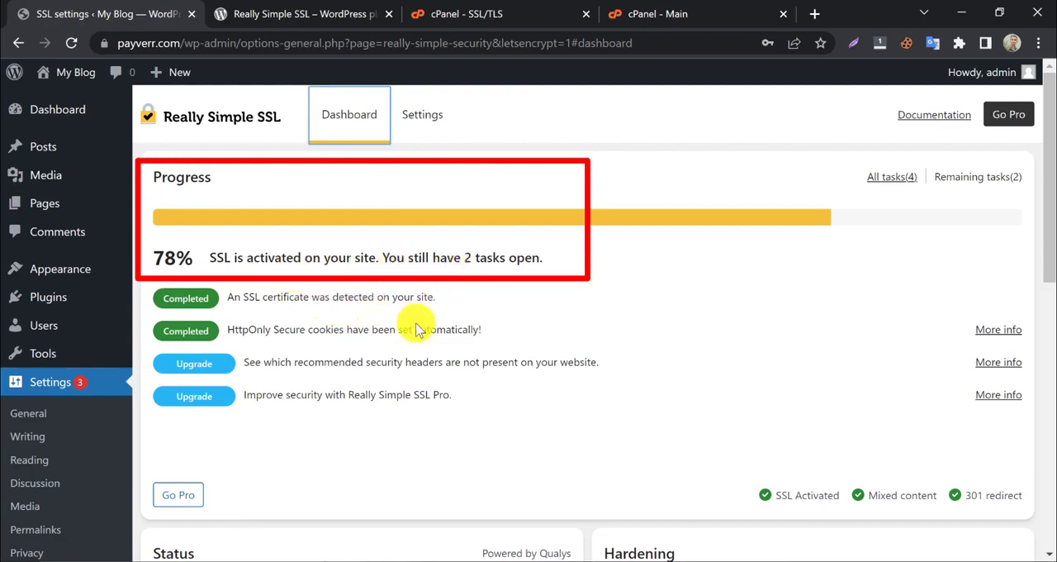
Review the 78% SSL dashboard and visit the live blog at payverr.com via My Blog
scroll(down, 3)
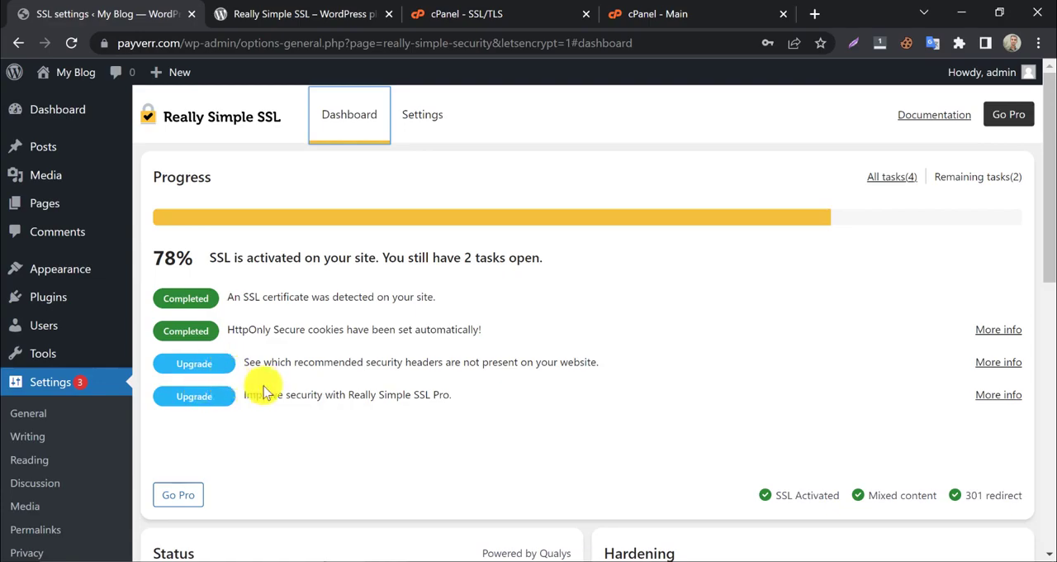
scroll(down, 3)
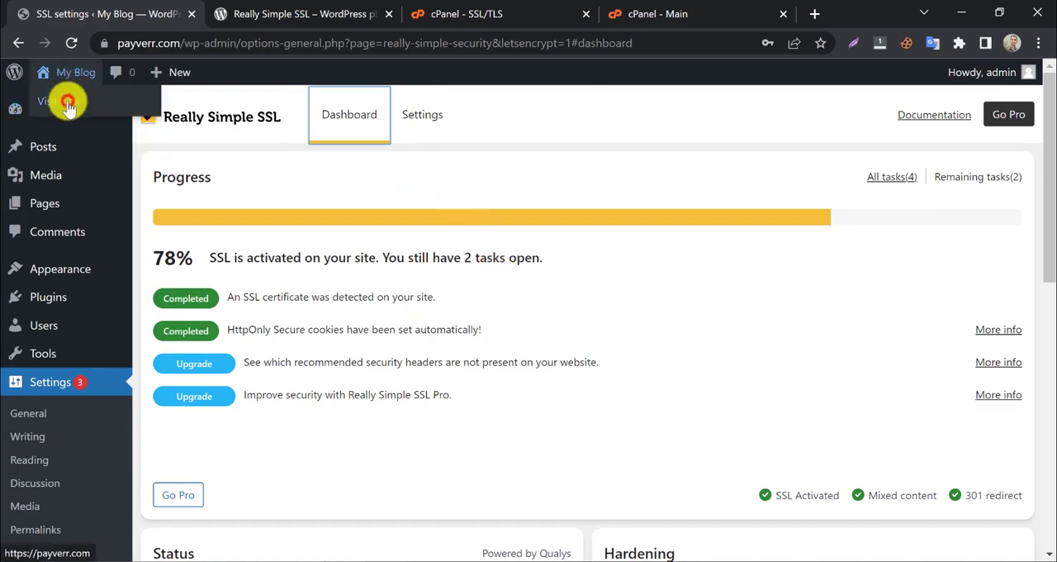
click(50, 101)
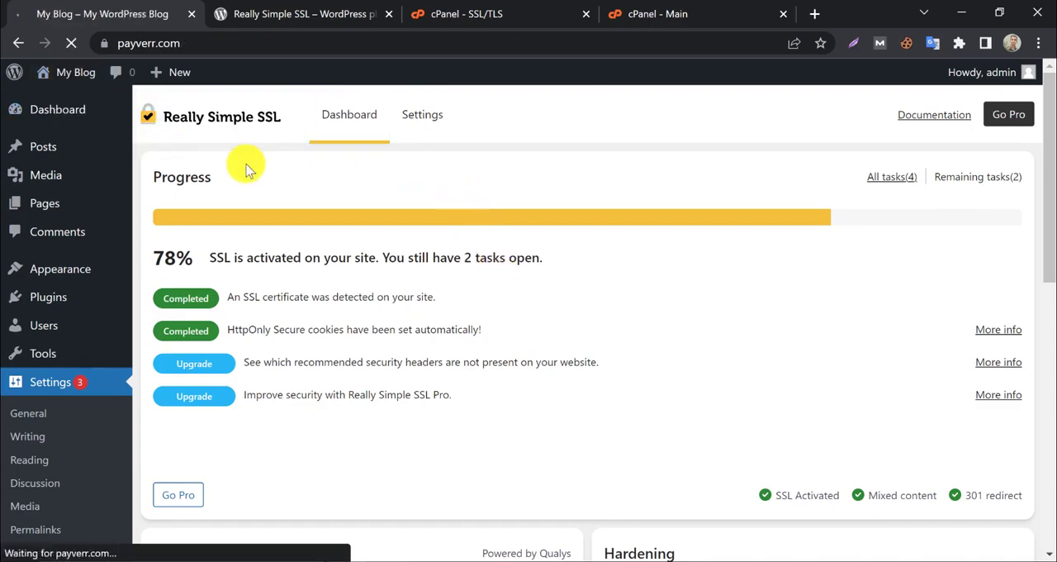